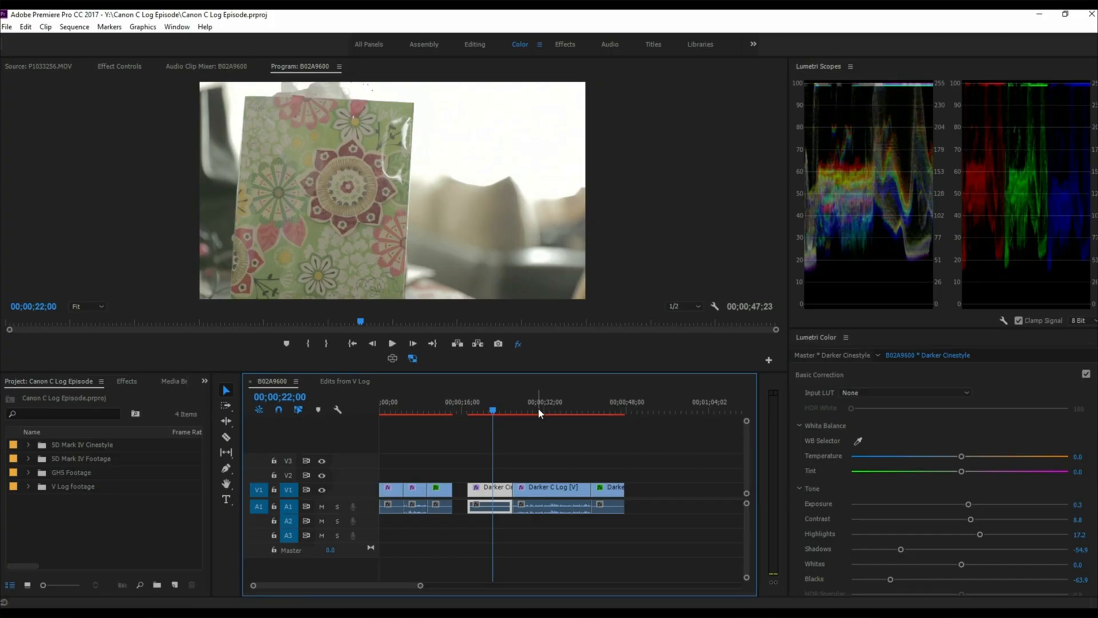
Select the Darker C Log clip on the timeline to load its frame and Lumetri values
left_click(537, 408)
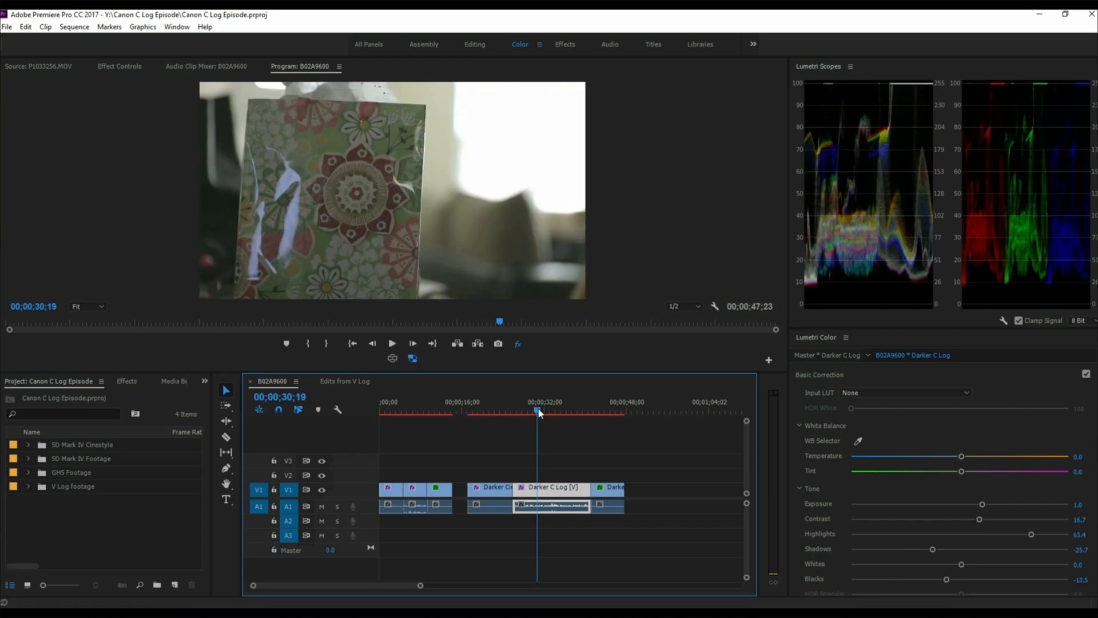
mouse_move(467, 246)
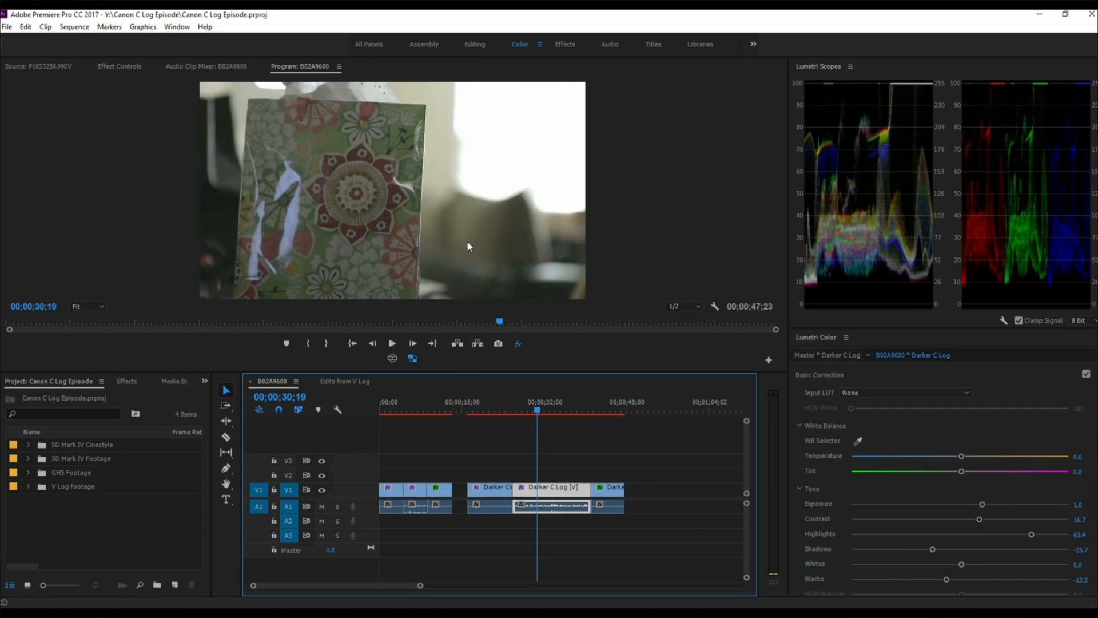
mouse_move(278, 114)
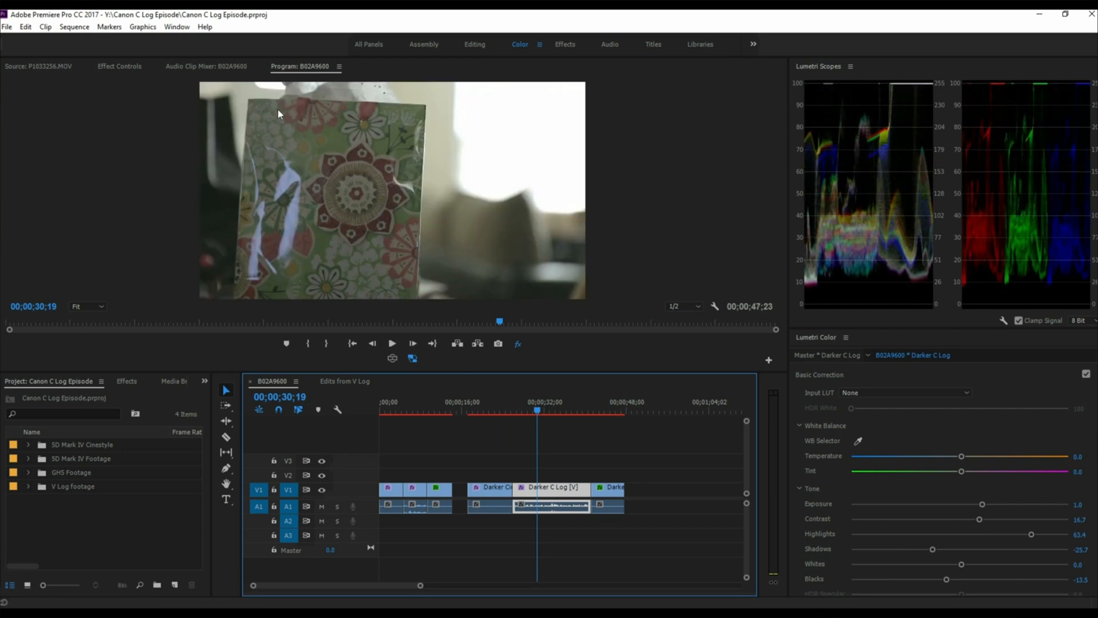
mouse_move(862, 265)
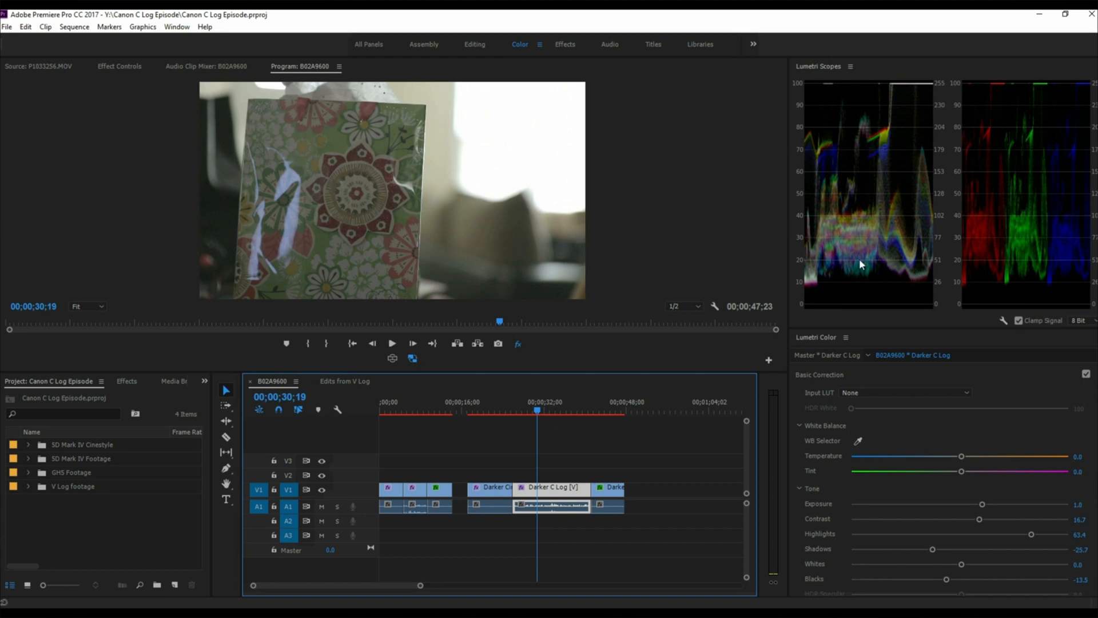
mouse_move(936, 290)
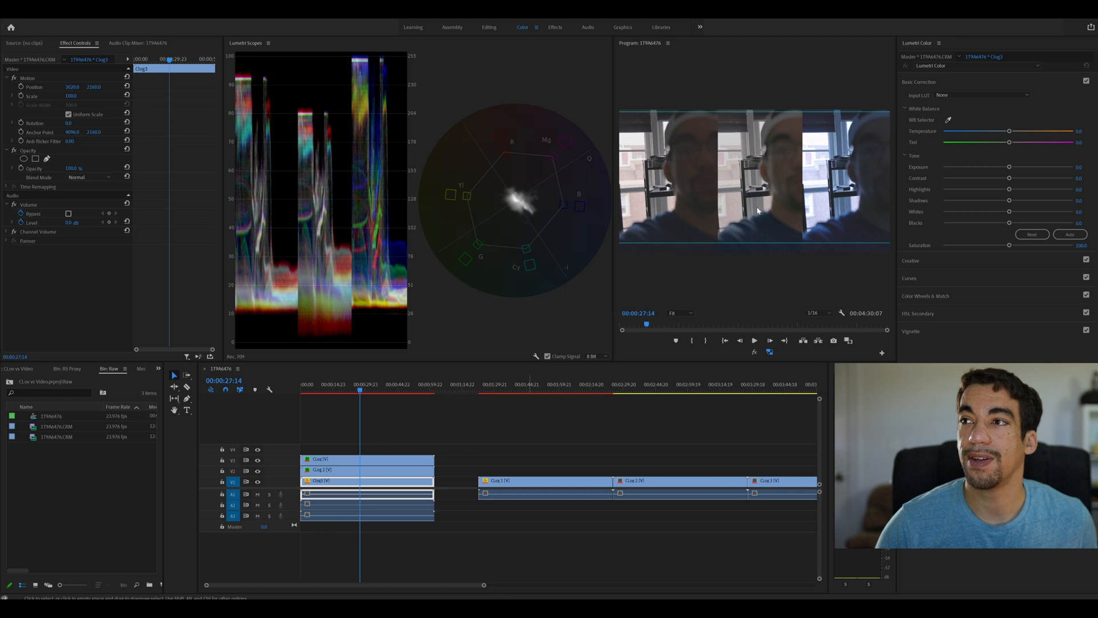
mouse_move(744, 203)
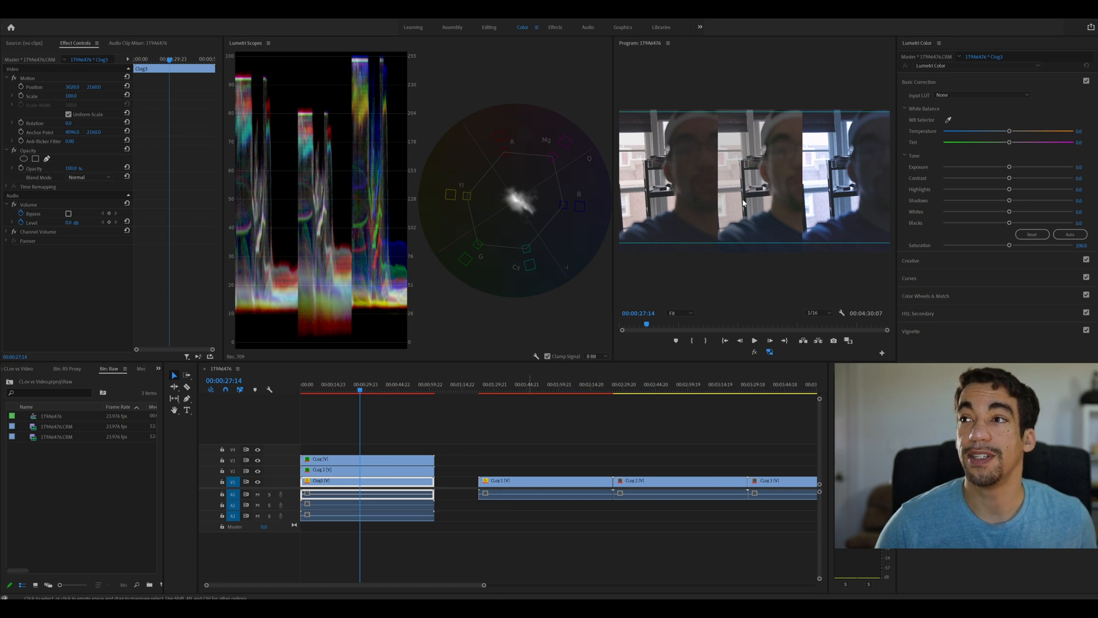
mouse_move(683, 204)
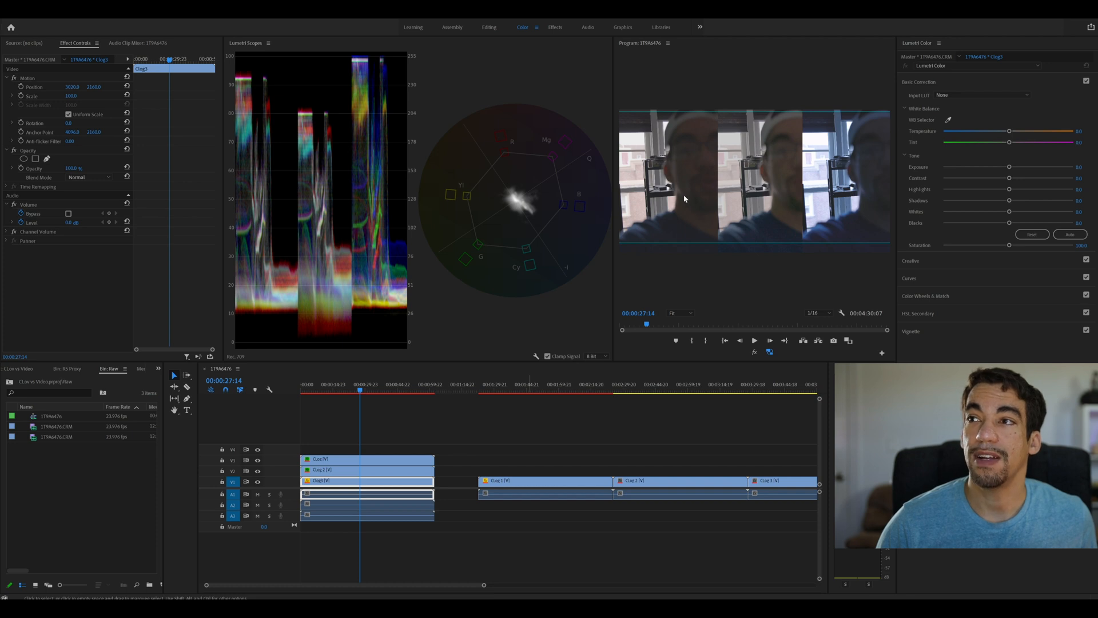
mouse_move(730, 206)
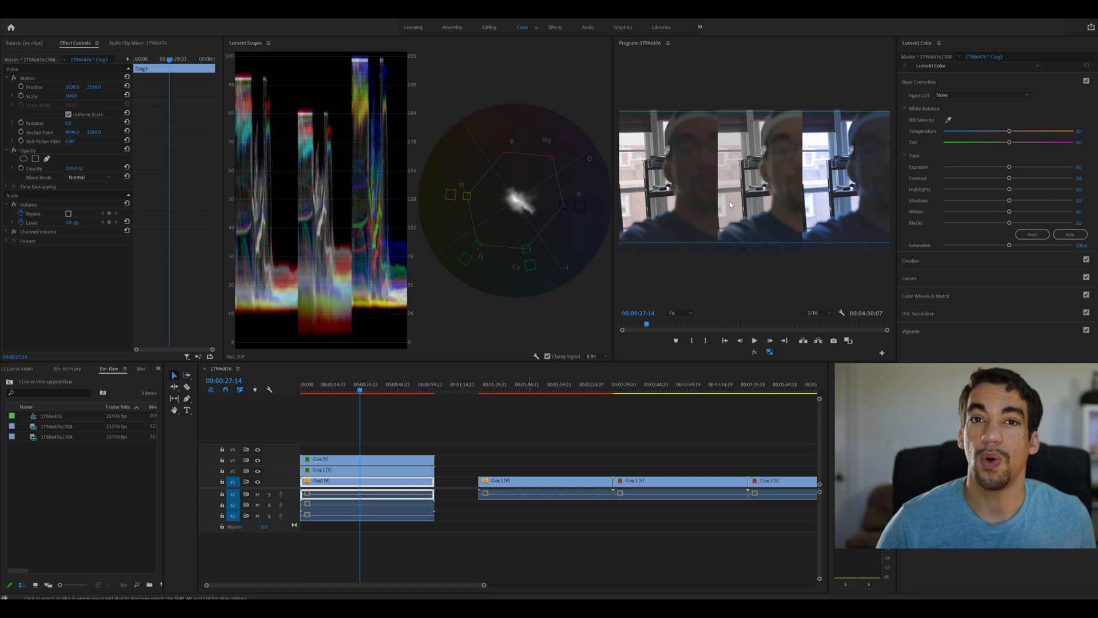
mouse_move(725, 206)
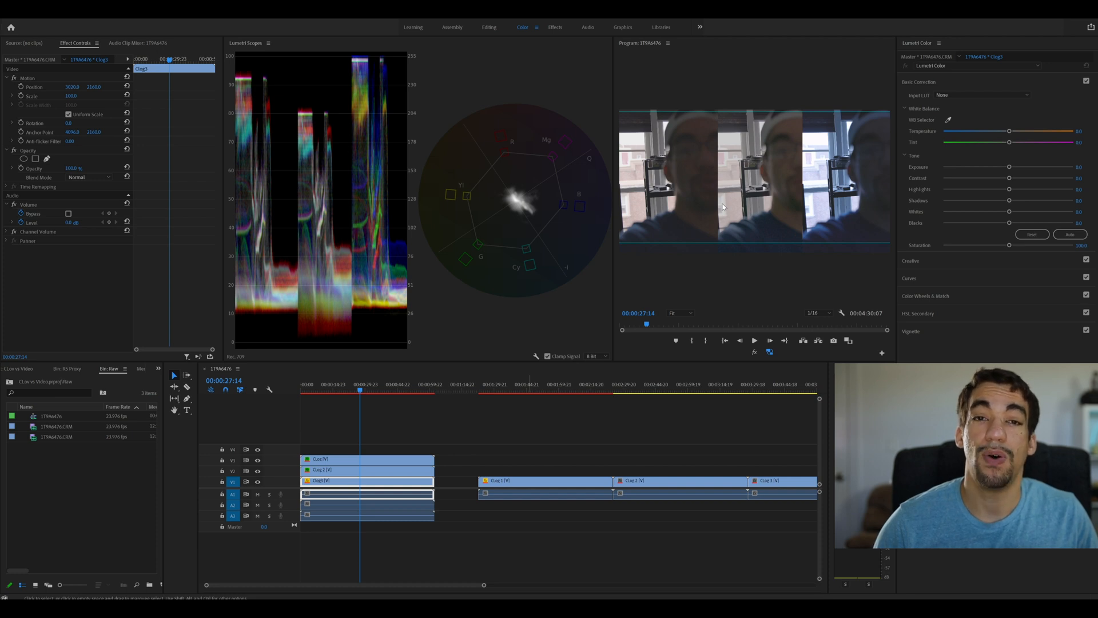
mouse_move(572, 361)
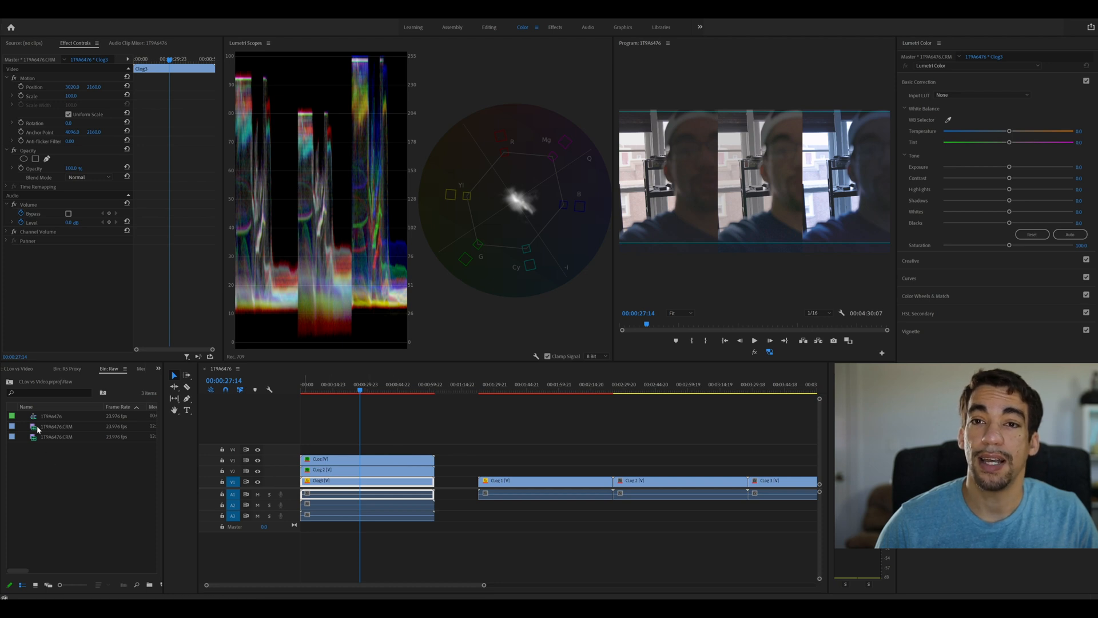
Review each .CRM clip's Canon RAW Light source settings, then select the 17PA6476 sequence
left_click(56, 425)
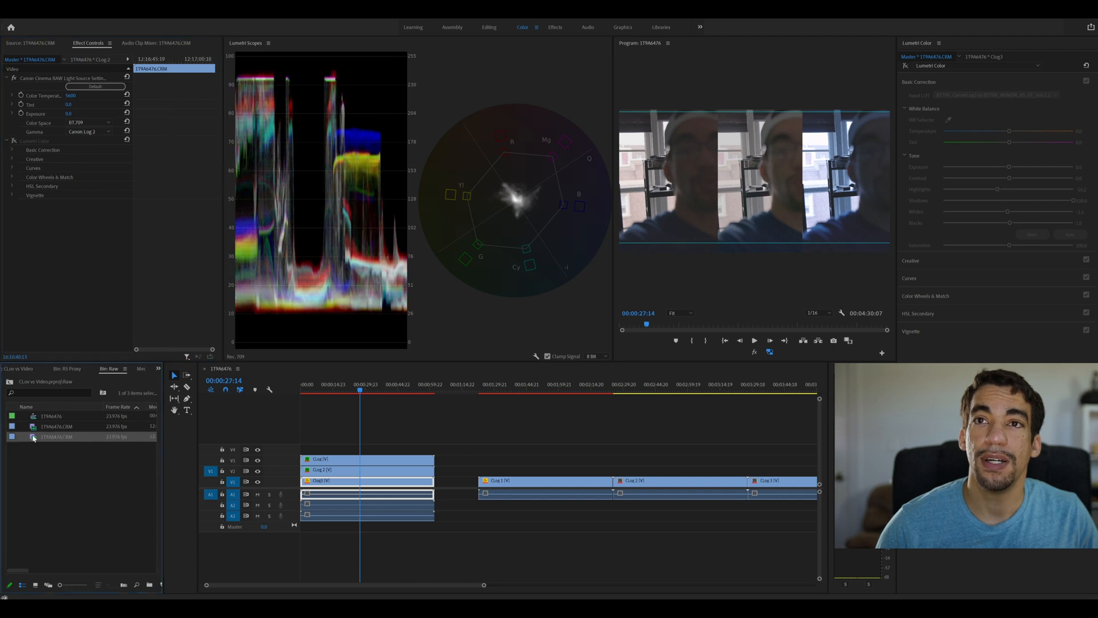
left_click(56, 427)
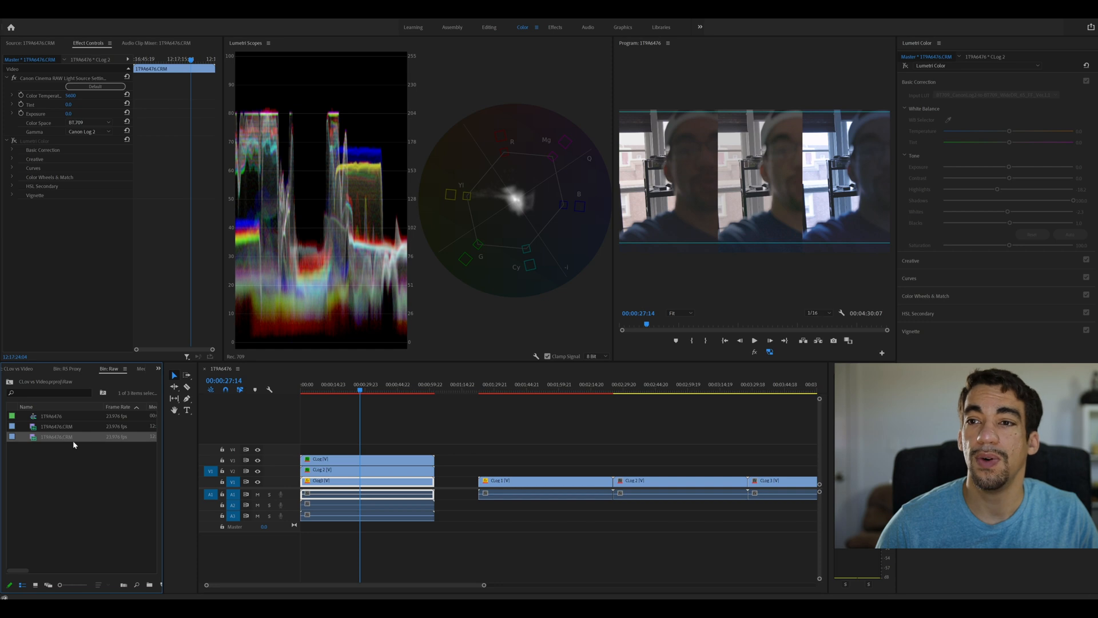
left_click(53, 415)
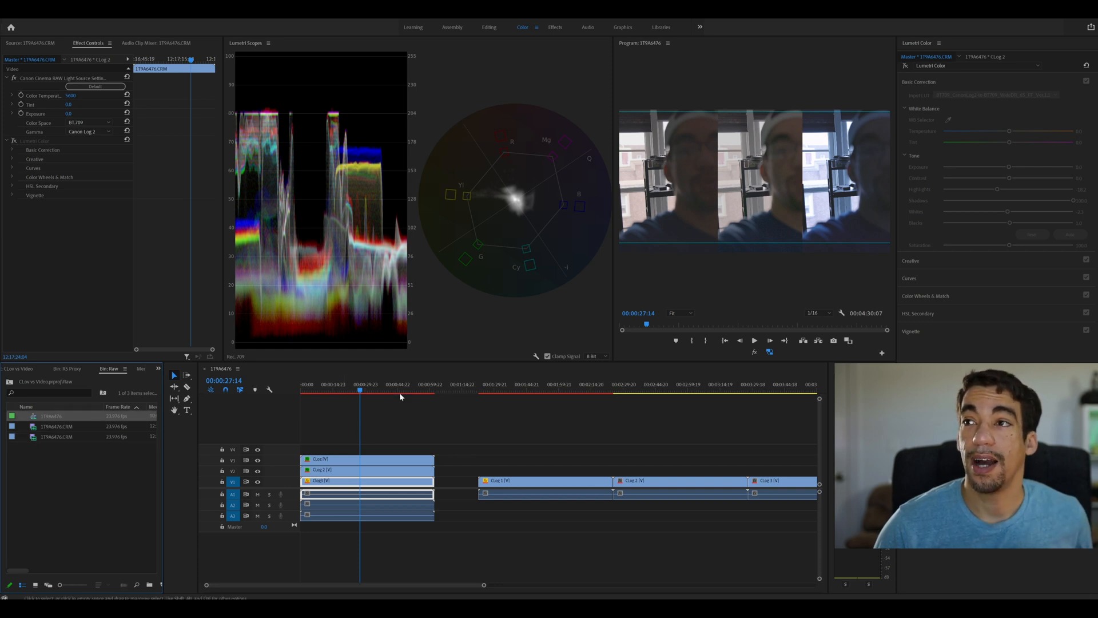
mouse_move(794, 202)
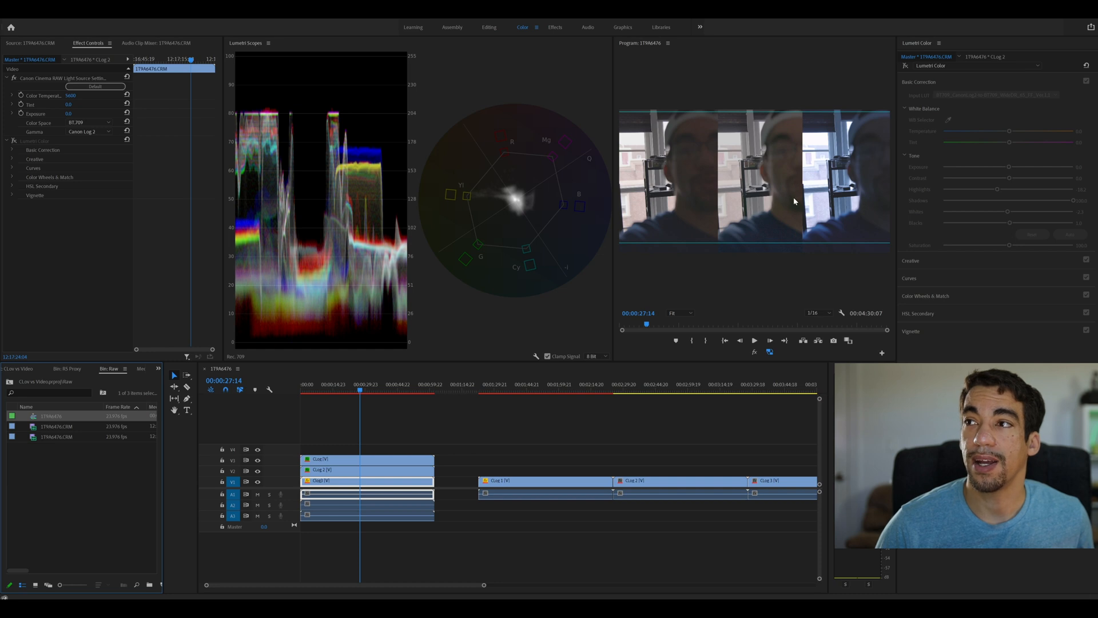
mouse_move(471, 371)
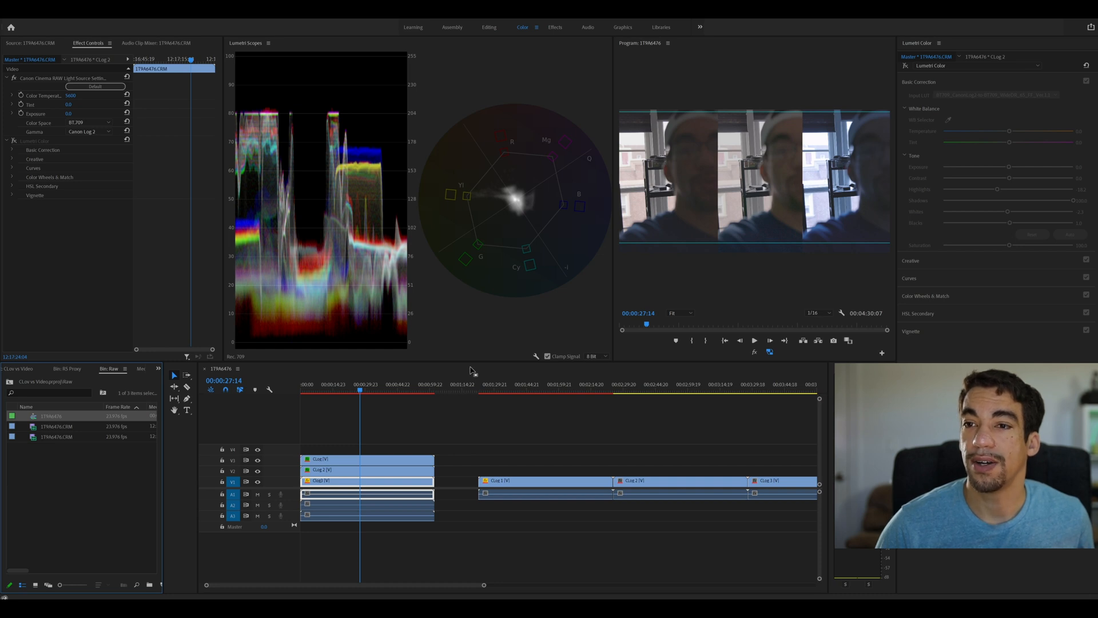
mouse_move(246, 459)
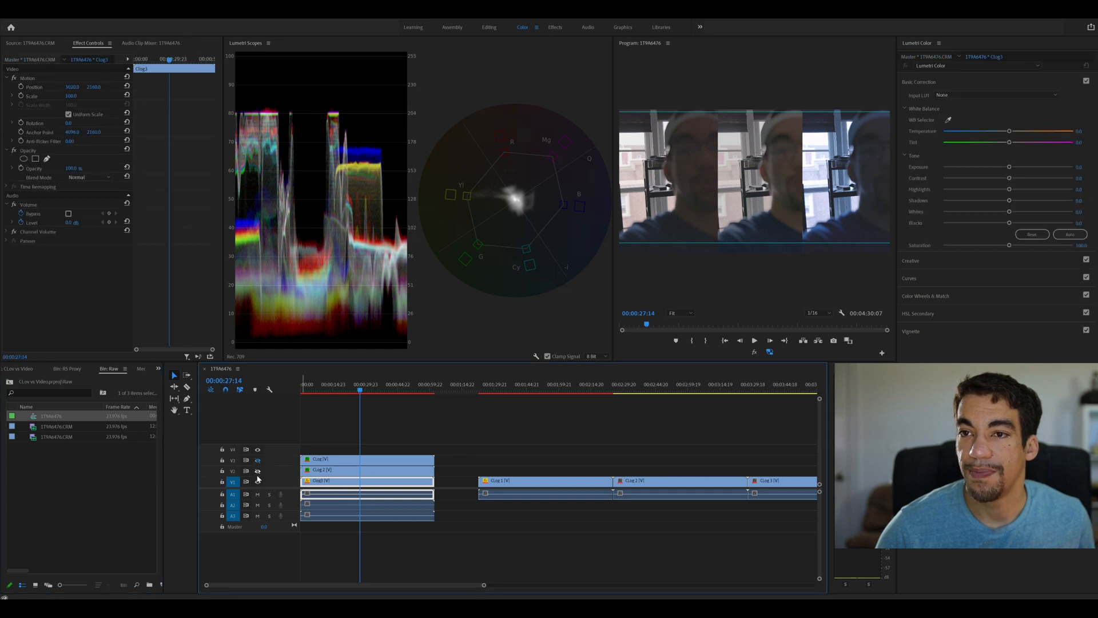
left_click(257, 481)
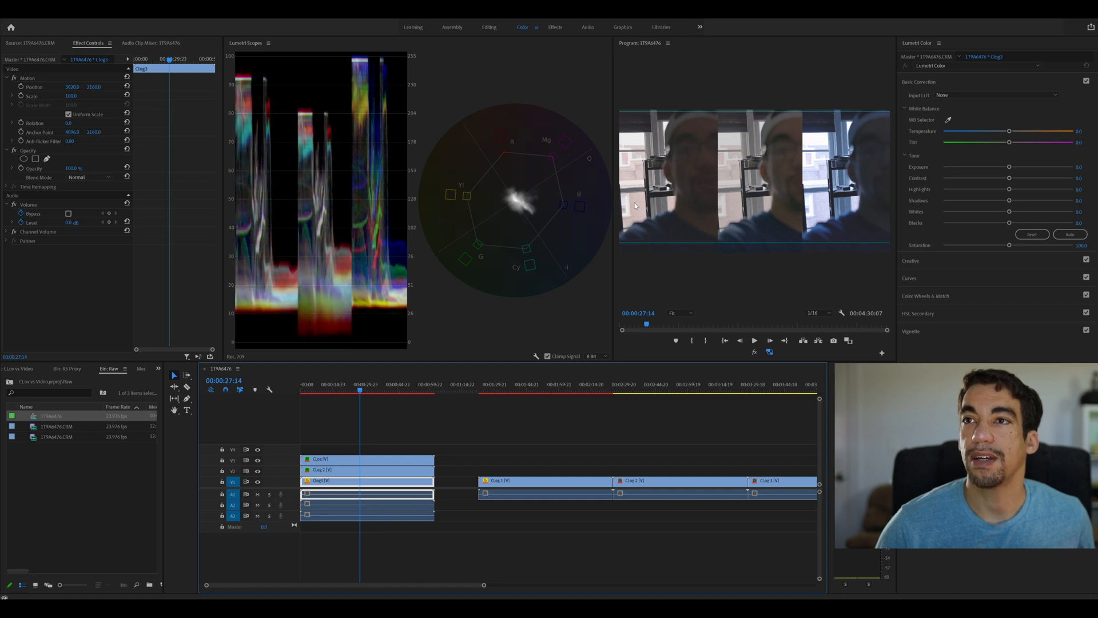
mouse_move(628, 203)
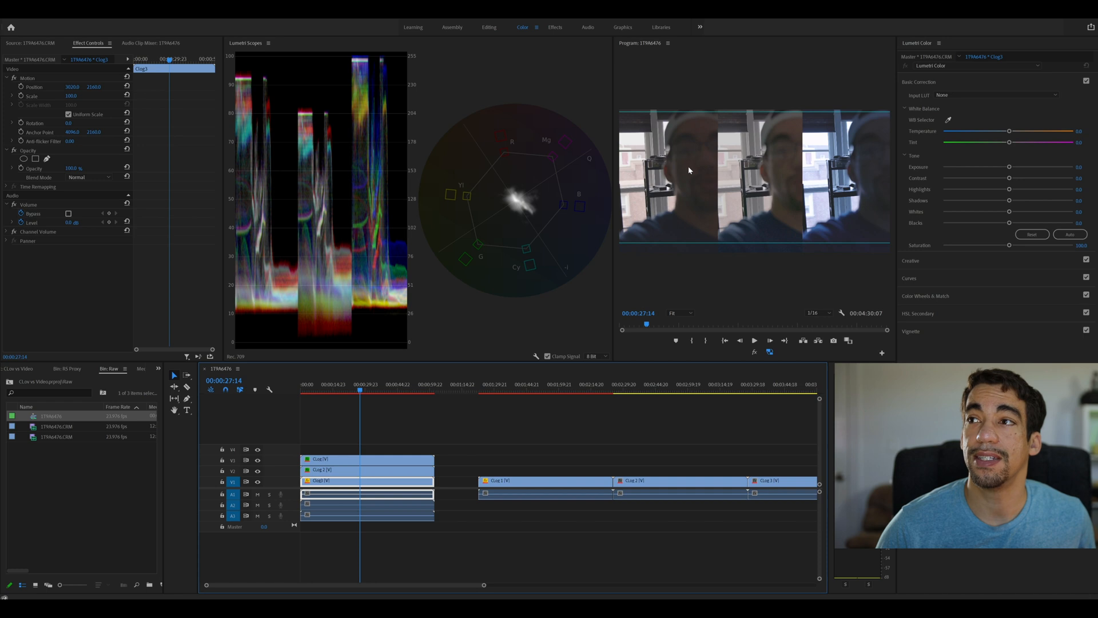
mouse_move(841, 215)
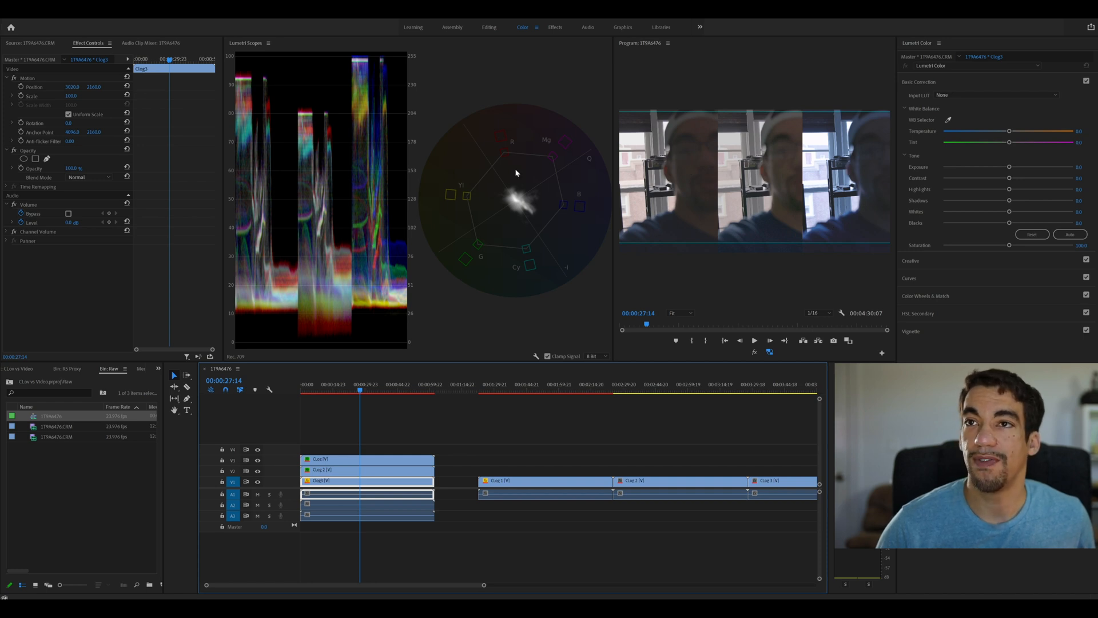
mouse_move(768, 216)
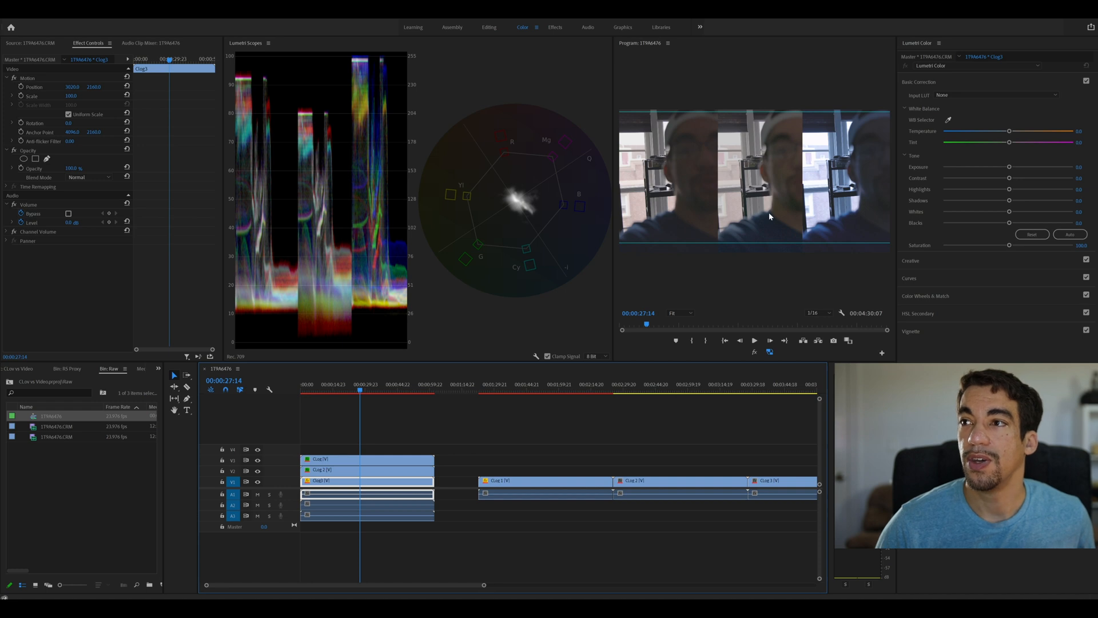
mouse_move(696, 168)
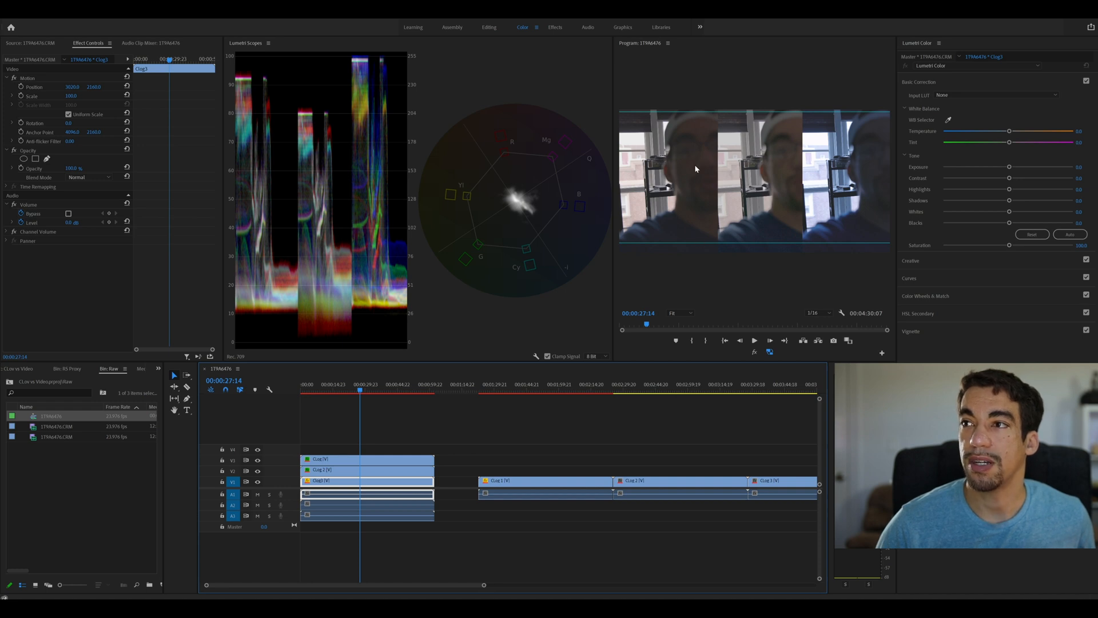
mouse_move(808, 162)
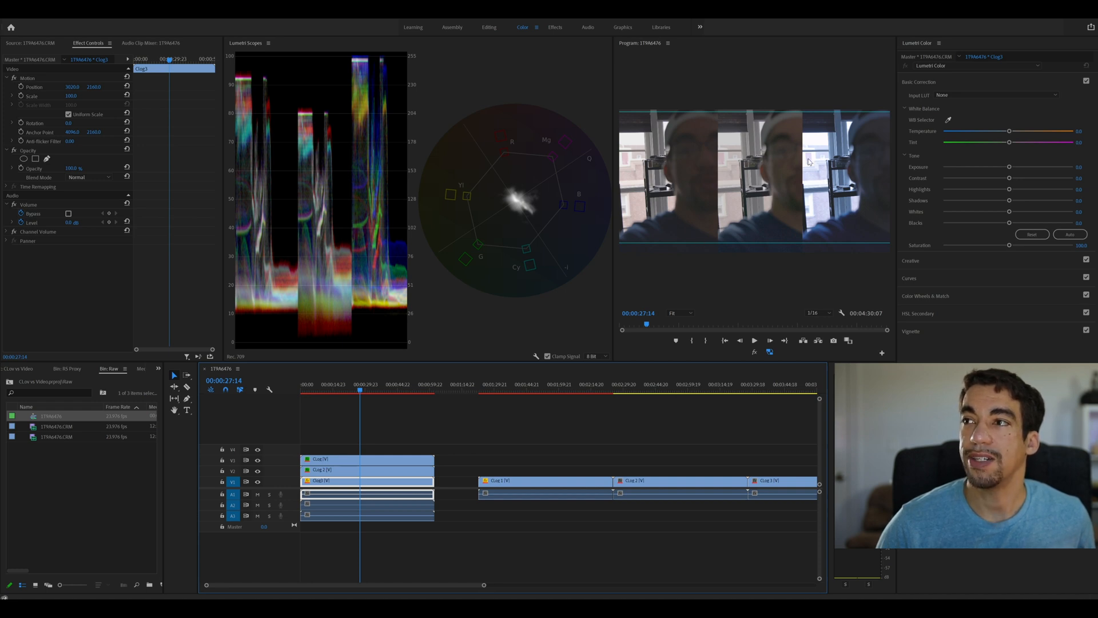
mouse_move(762, 240)
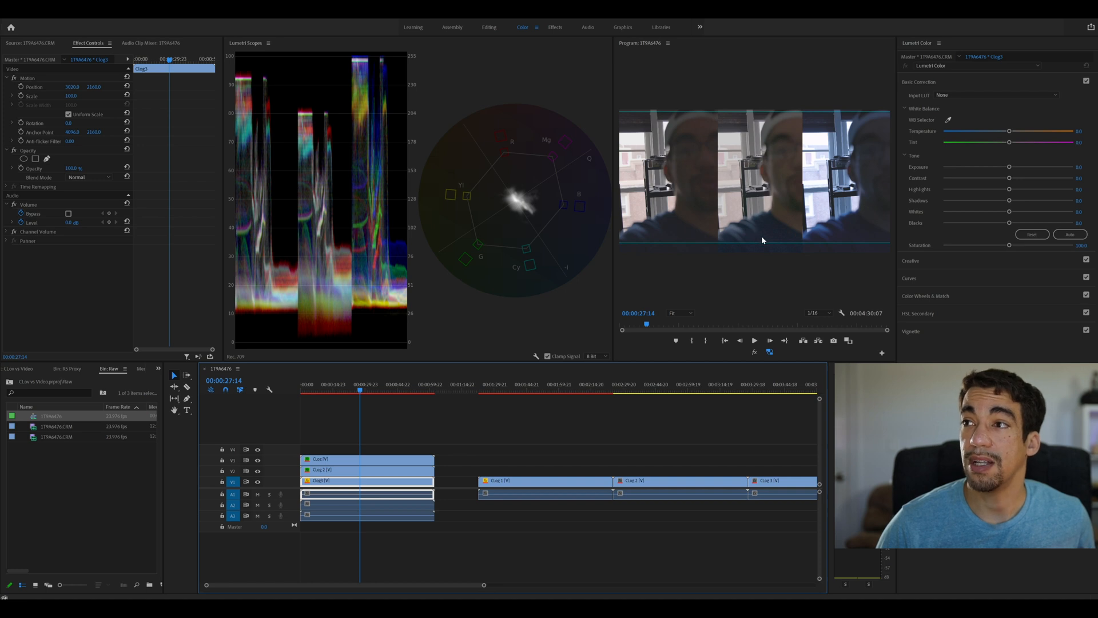
mouse_move(776, 198)
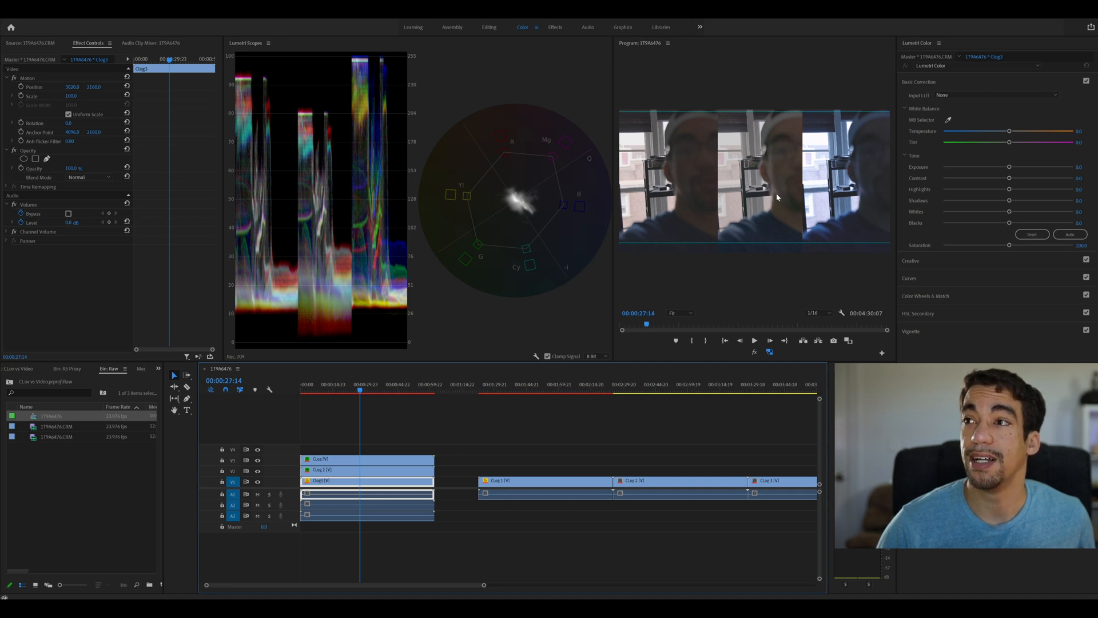
mouse_move(768, 218)
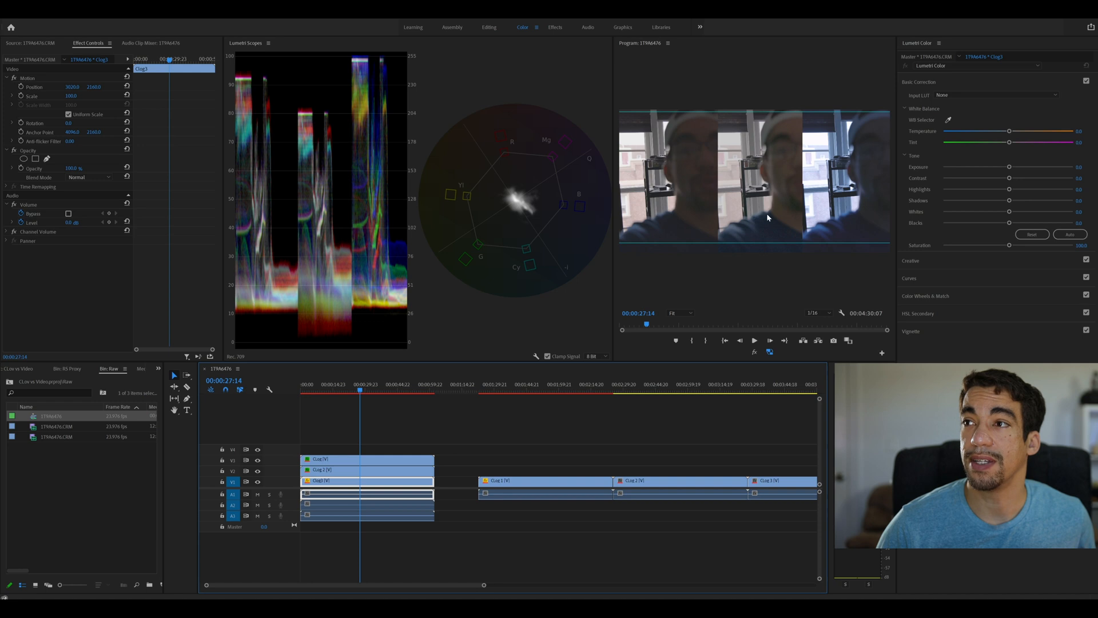
mouse_move(728, 201)
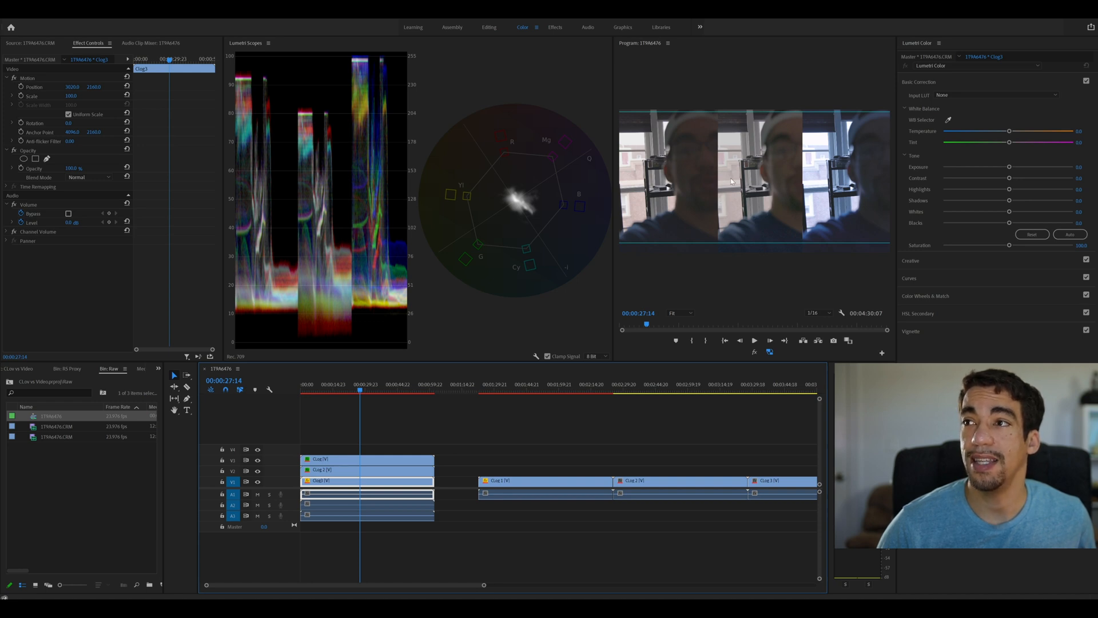
mouse_move(731, 141)
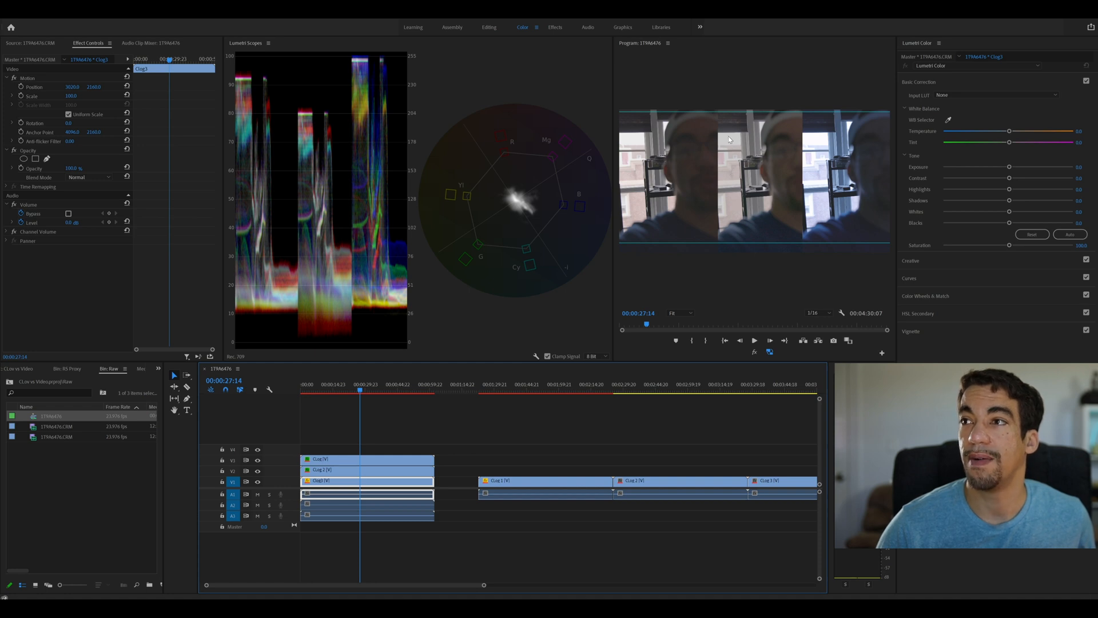
mouse_move(776, 150)
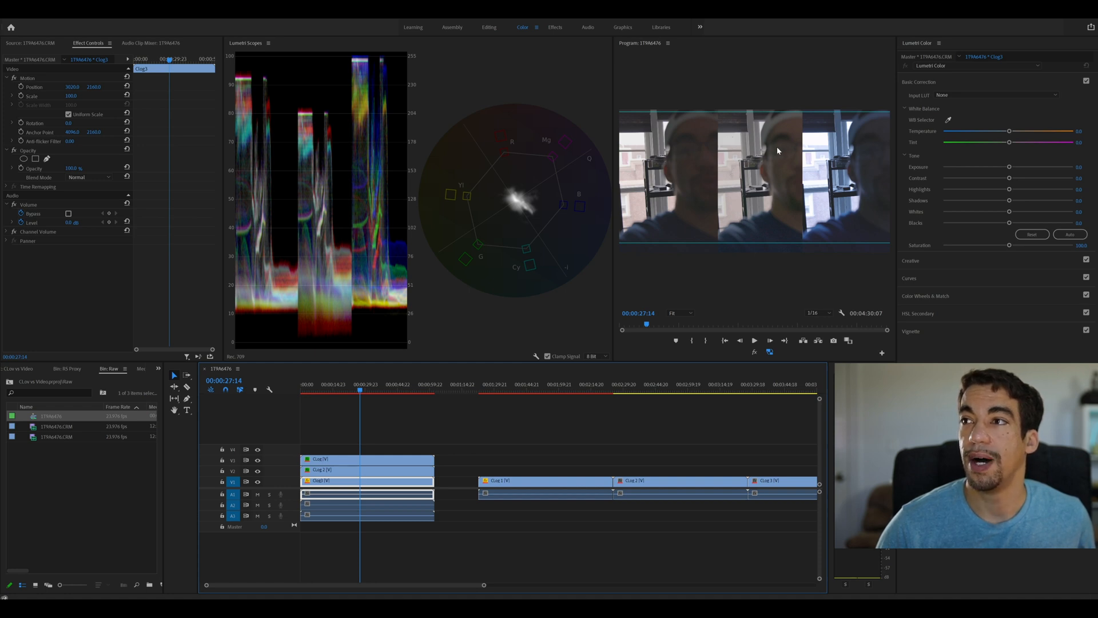
mouse_move(787, 145)
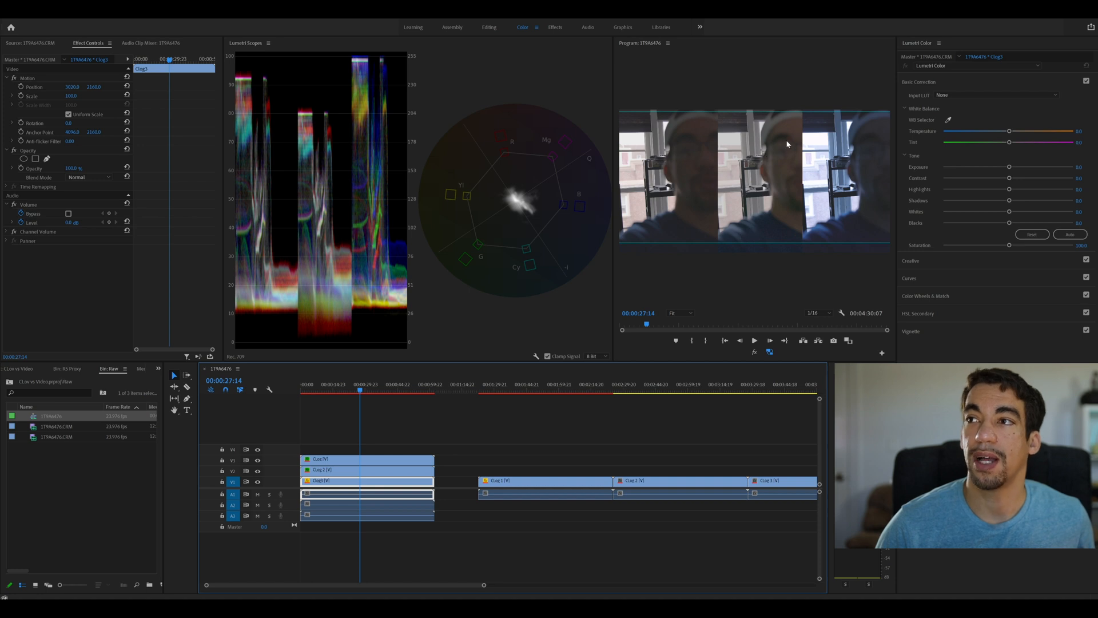
mouse_move(666, 226)
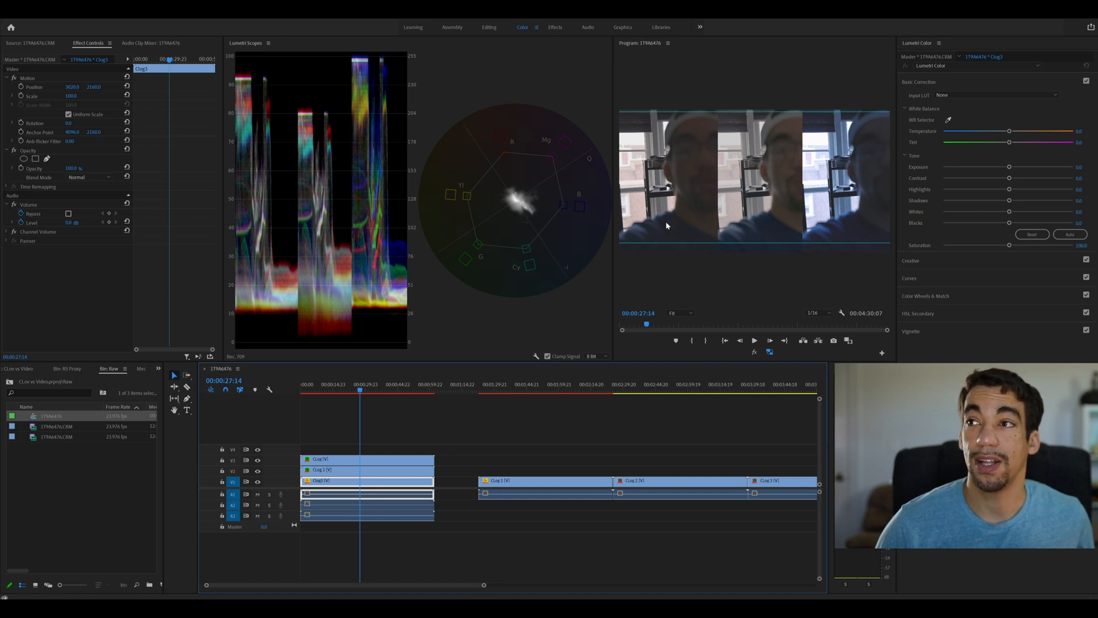
mouse_move(701, 157)
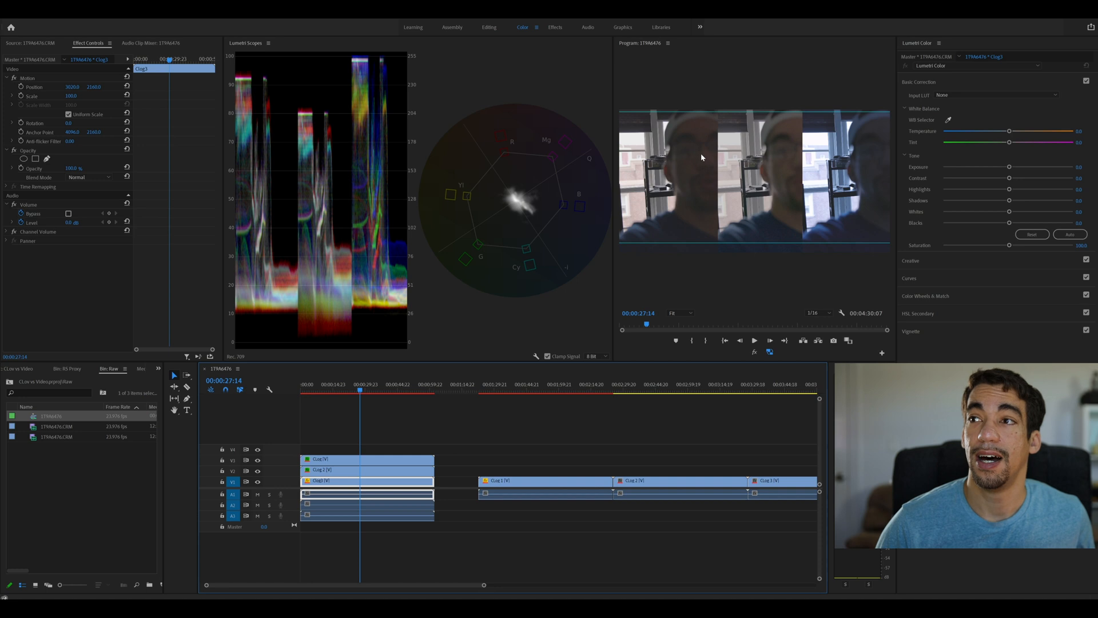
mouse_move(662, 229)
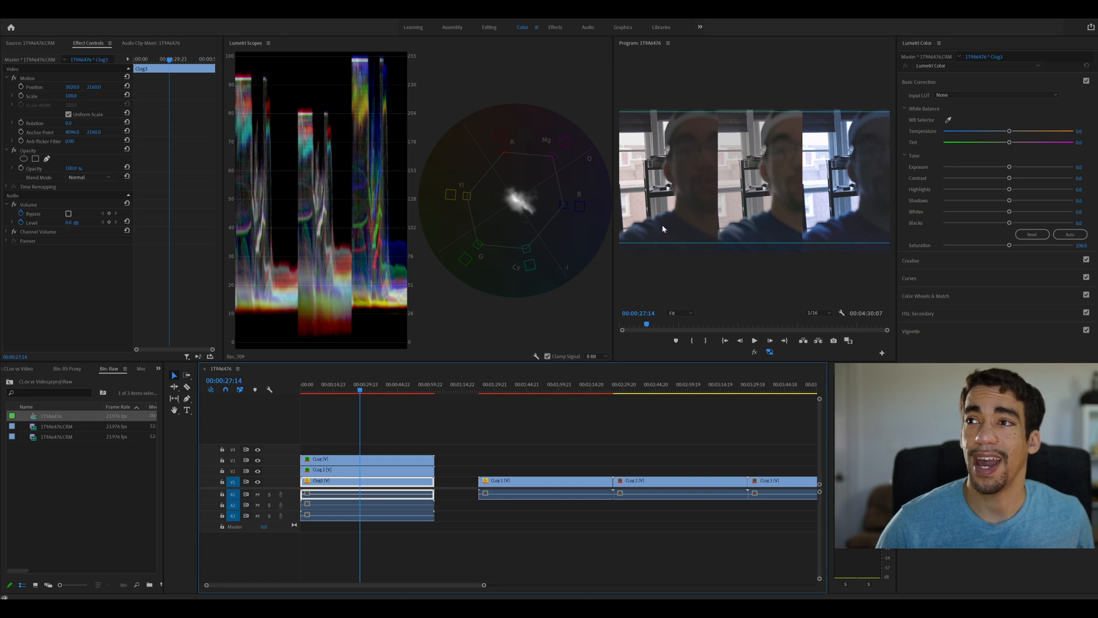
mouse_move(631, 162)
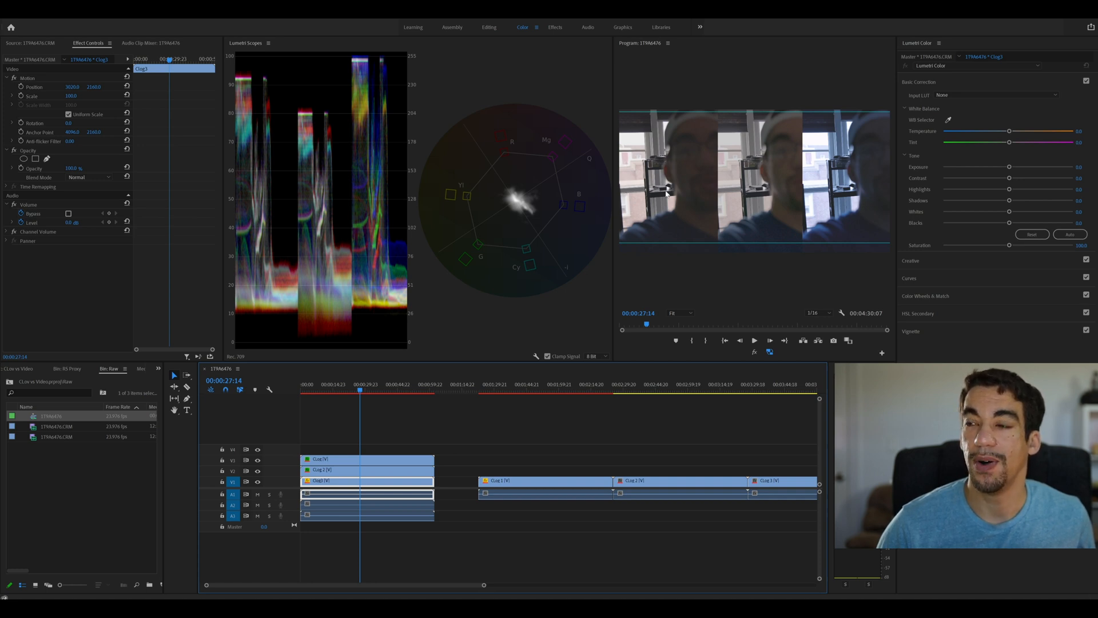
mouse_move(648, 162)
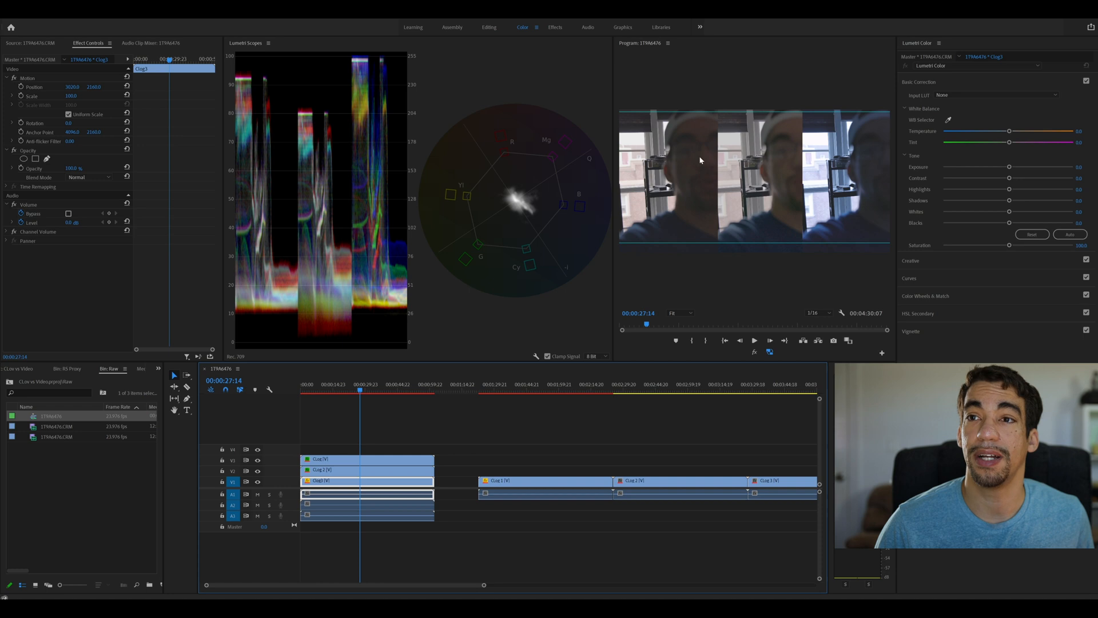
mouse_move(778, 194)
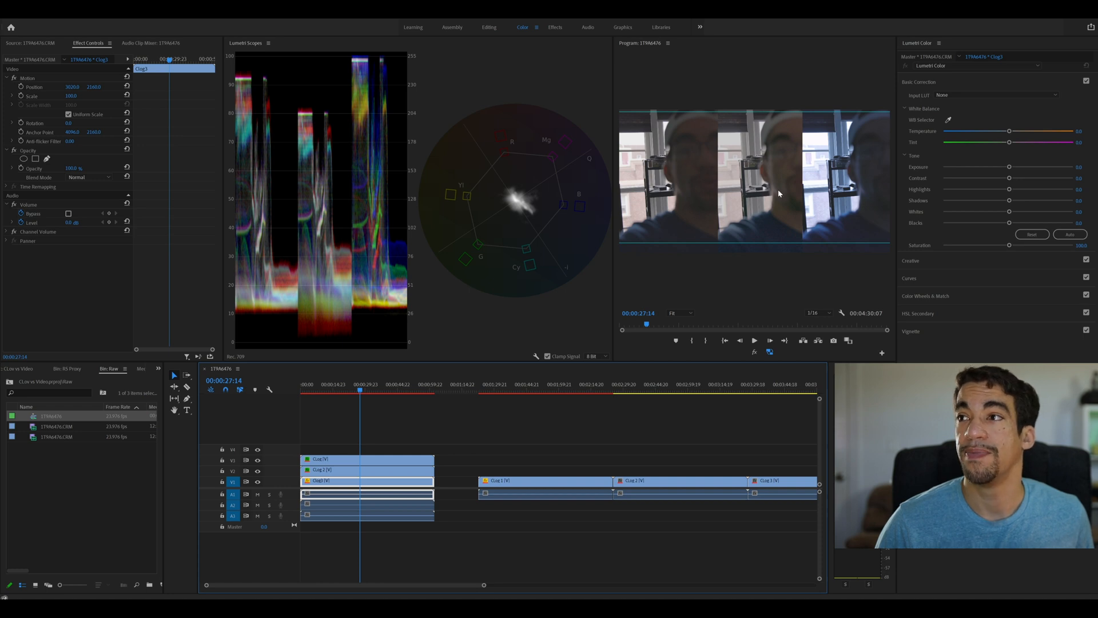
mouse_move(858, 187)
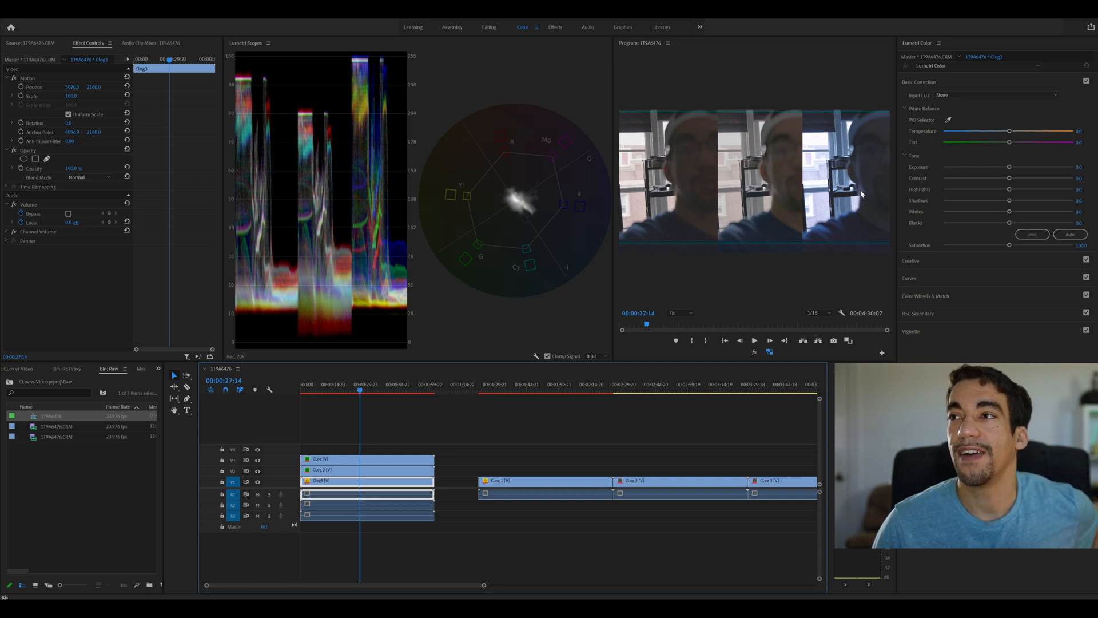
mouse_move(799, 213)
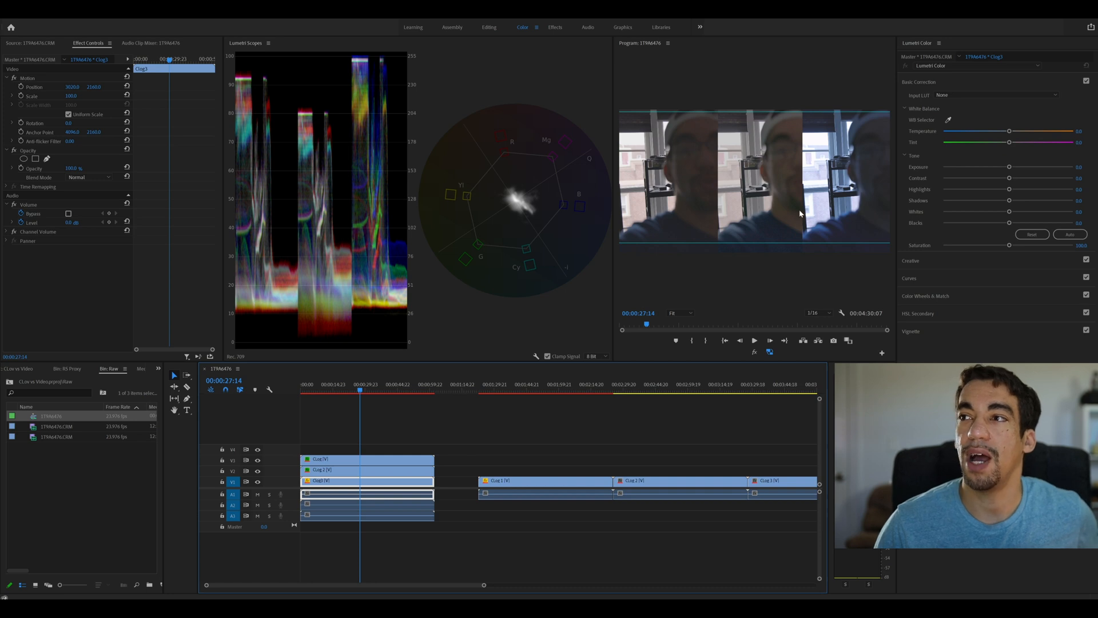
mouse_move(819, 193)
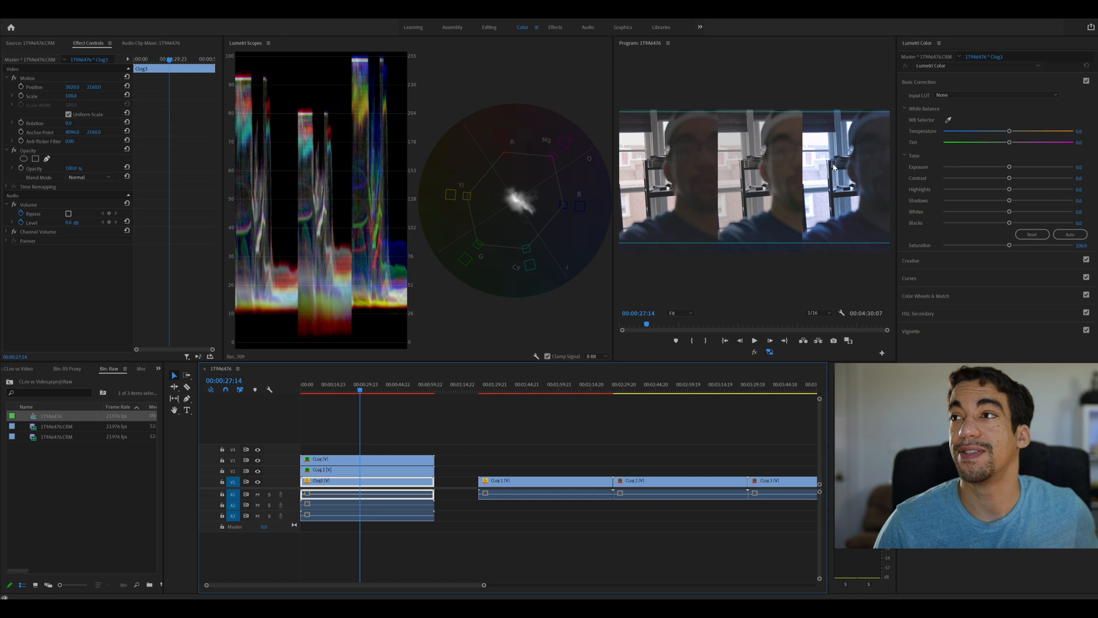
mouse_move(852, 214)
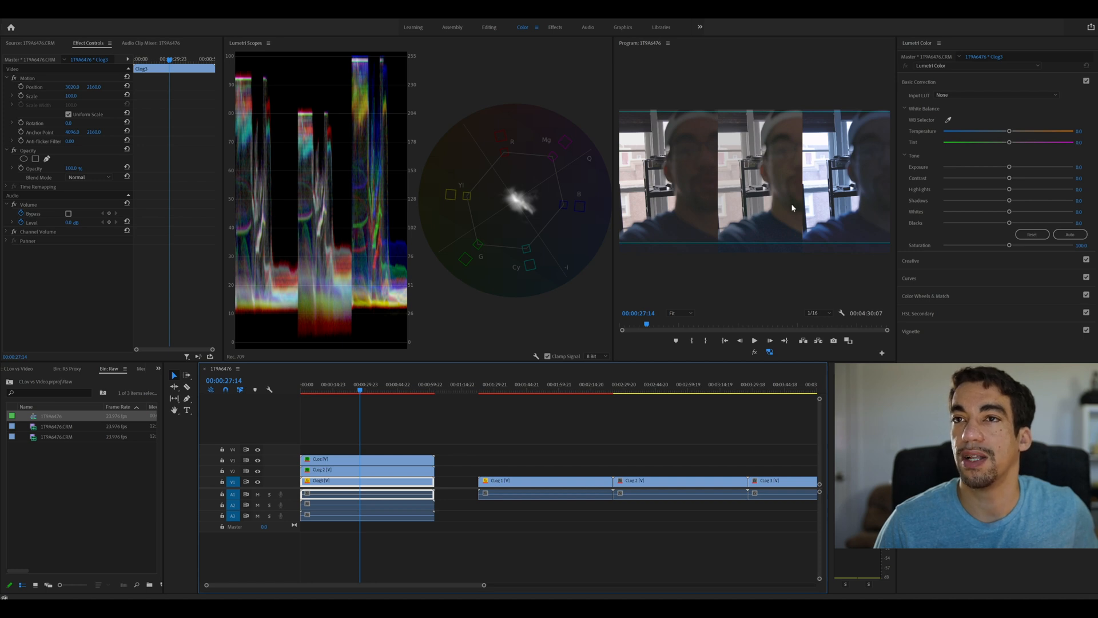
mouse_move(249, 73)
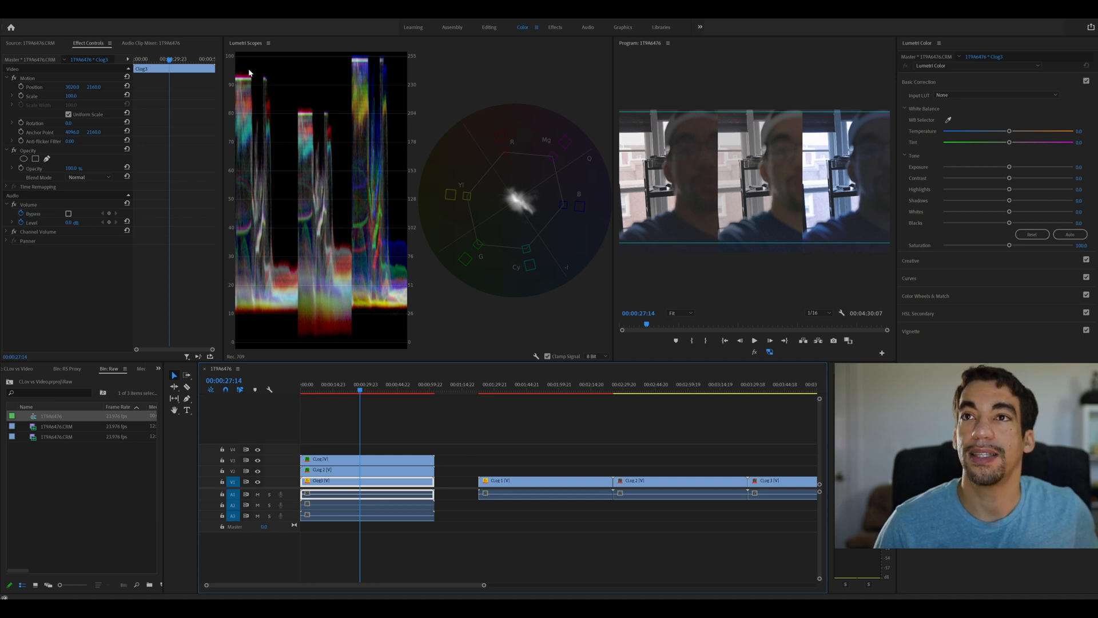
mouse_move(267, 199)
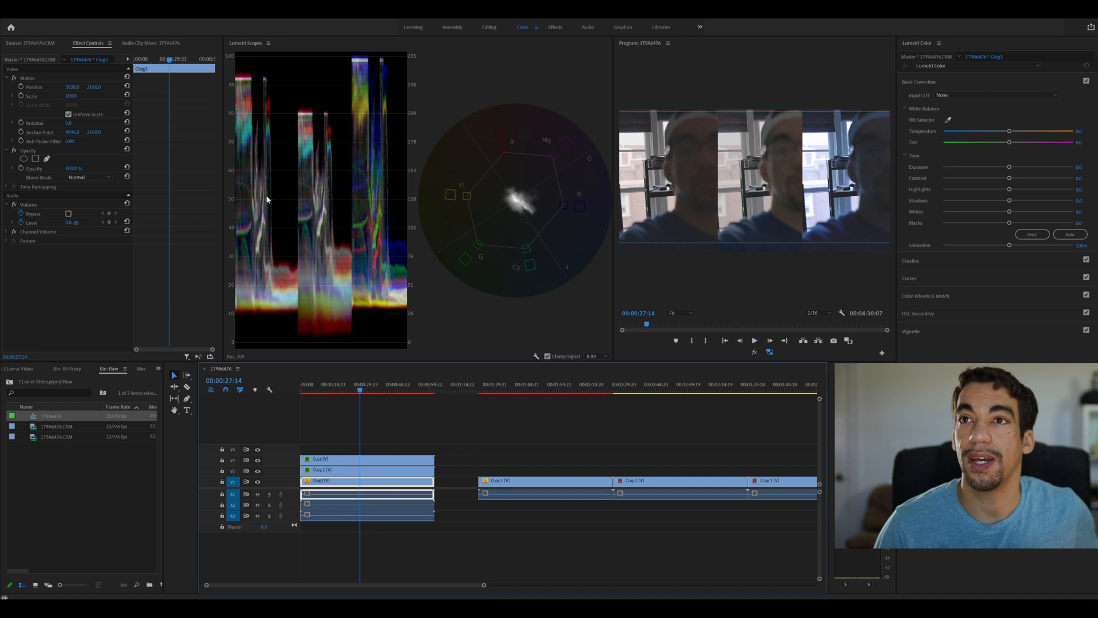
mouse_move(239, 65)
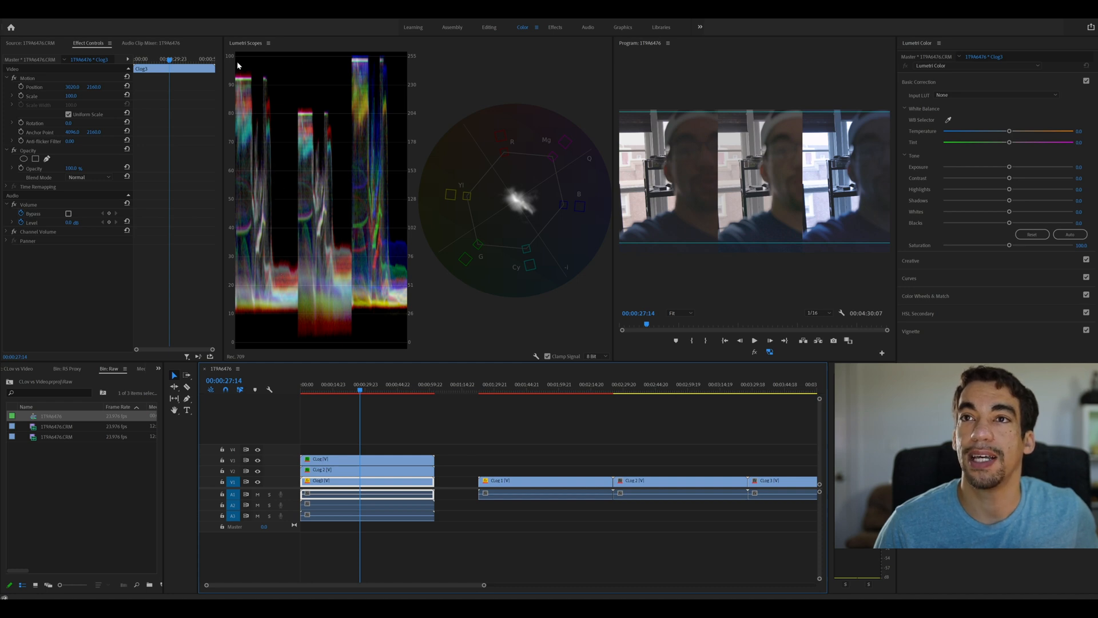
mouse_move(272, 327)
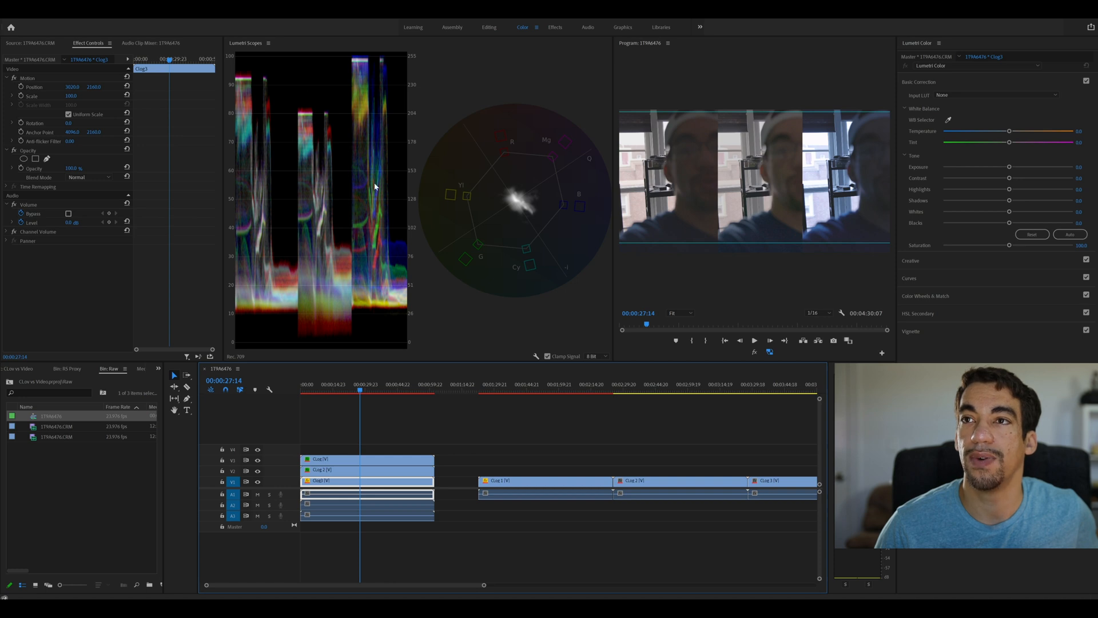
mouse_move(340, 310)
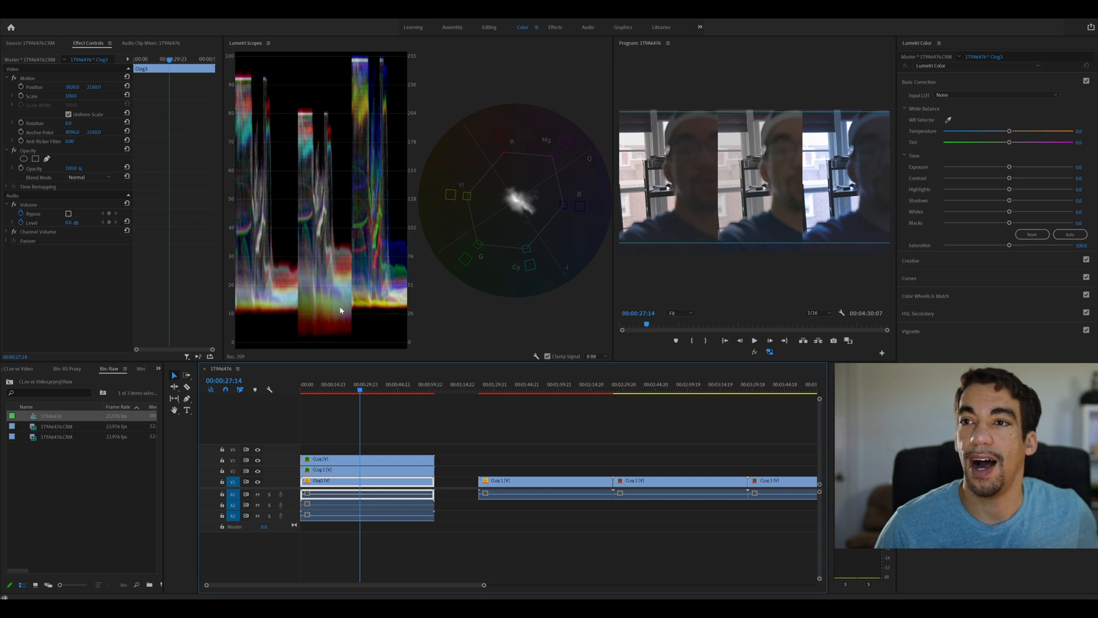
mouse_move(357, 312)
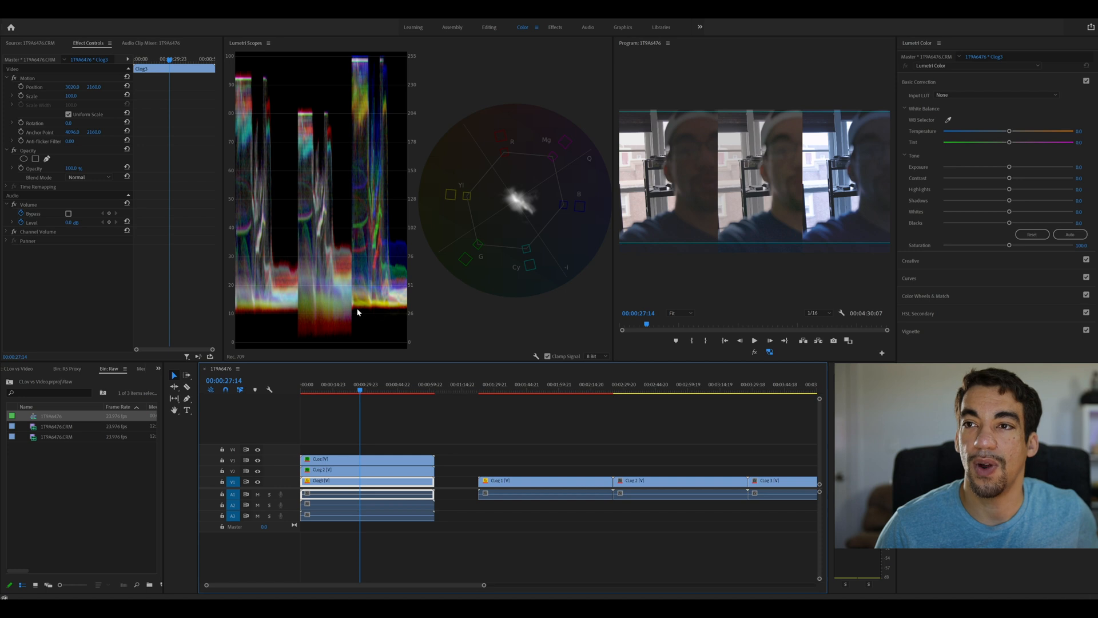
mouse_move(394, 311)
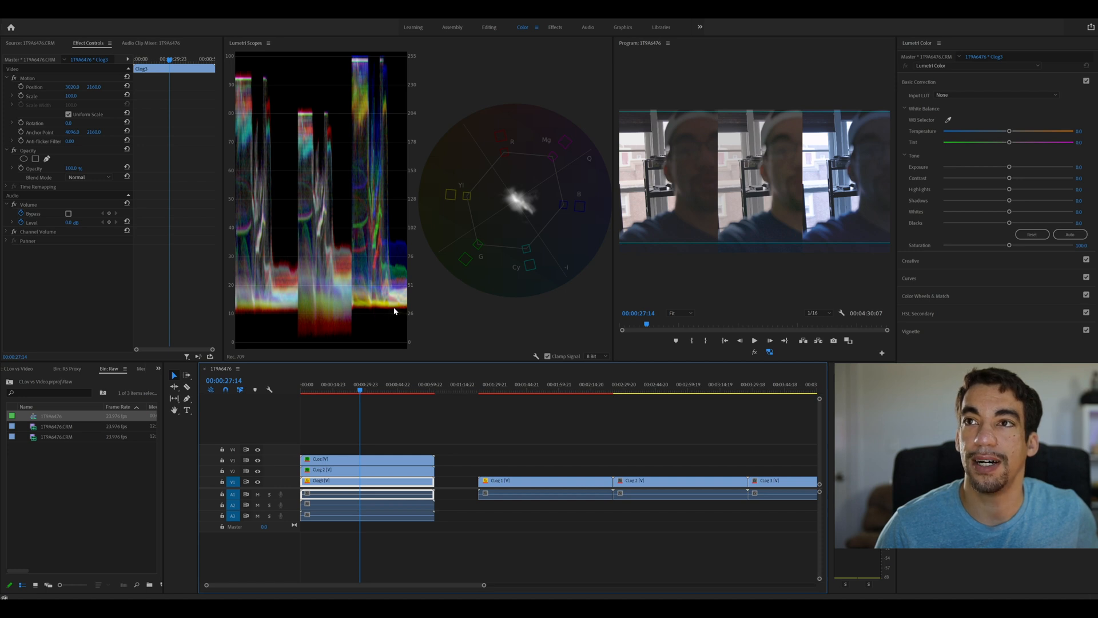
mouse_move(365, 63)
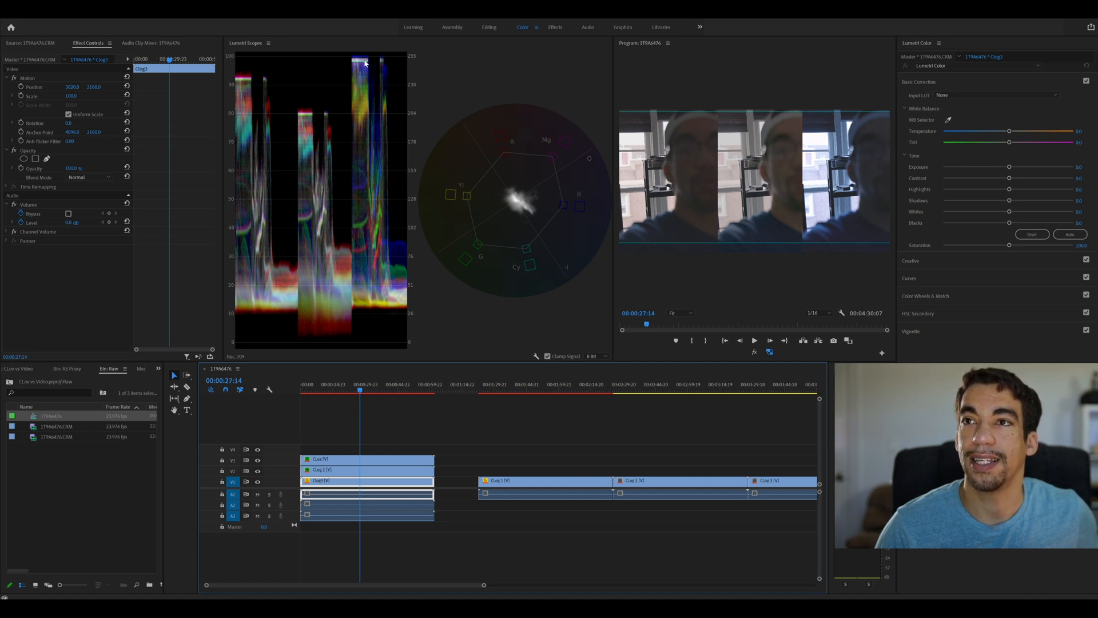
mouse_move(371, 93)
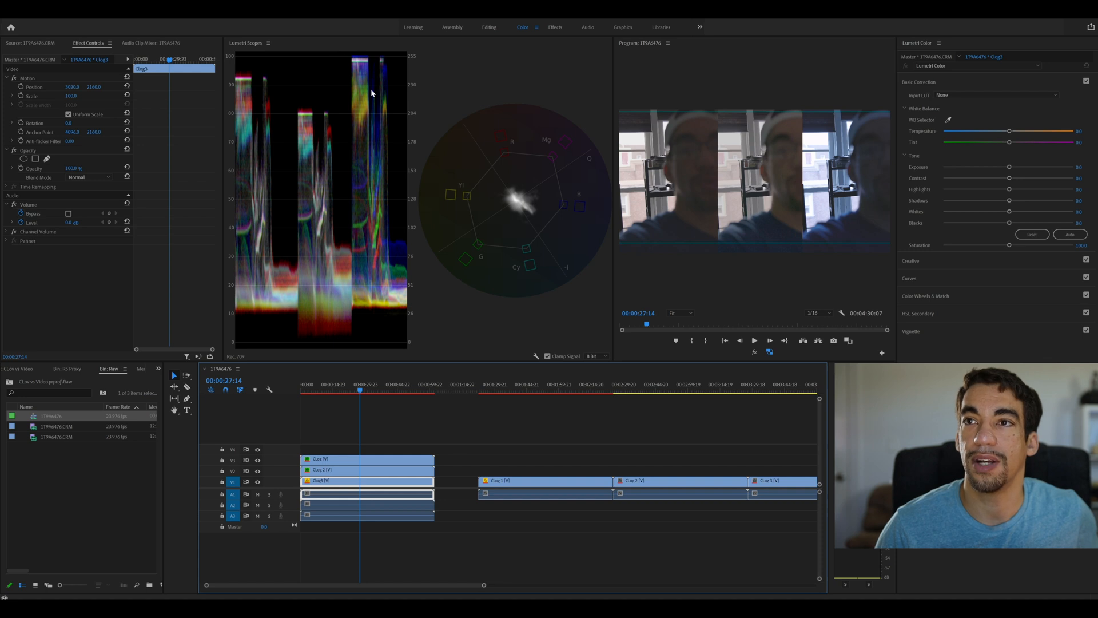
mouse_move(369, 238)
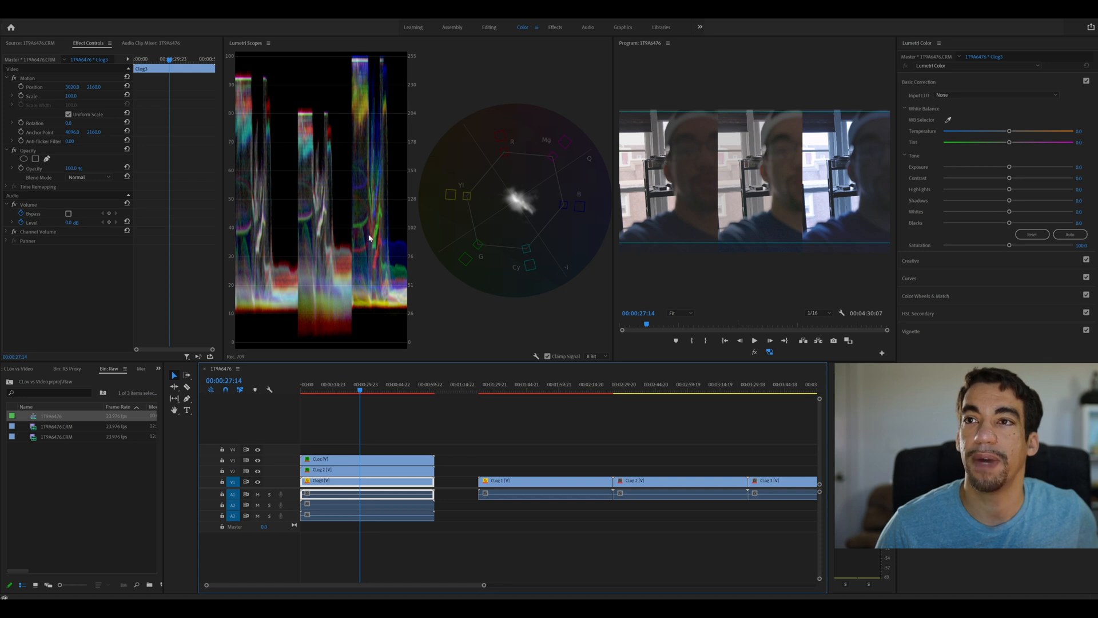
mouse_move(384, 262)
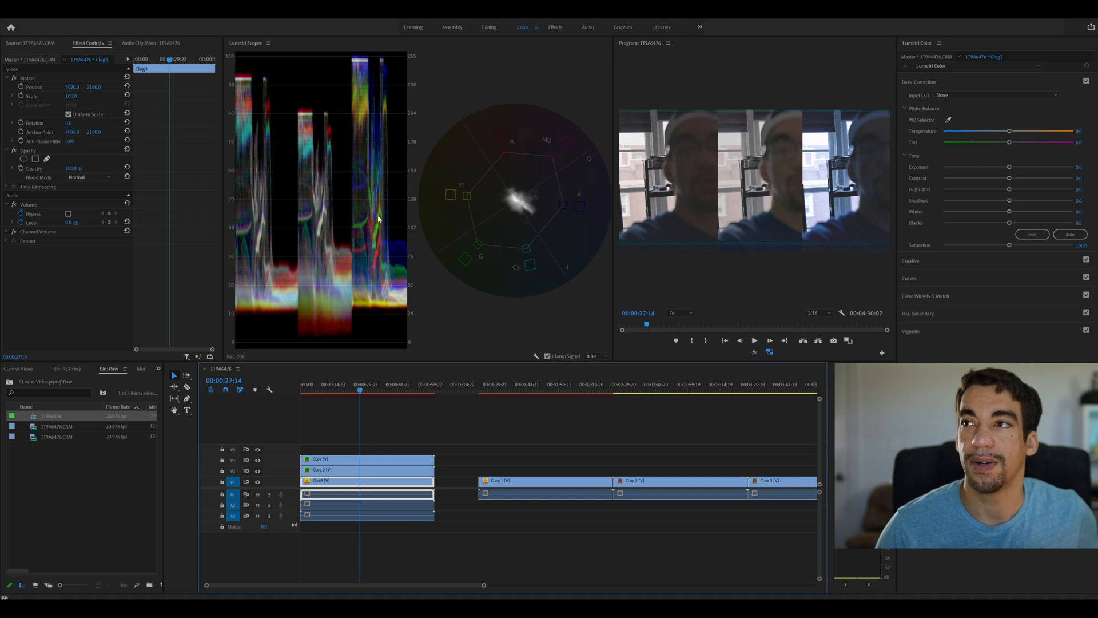
mouse_move(330, 309)
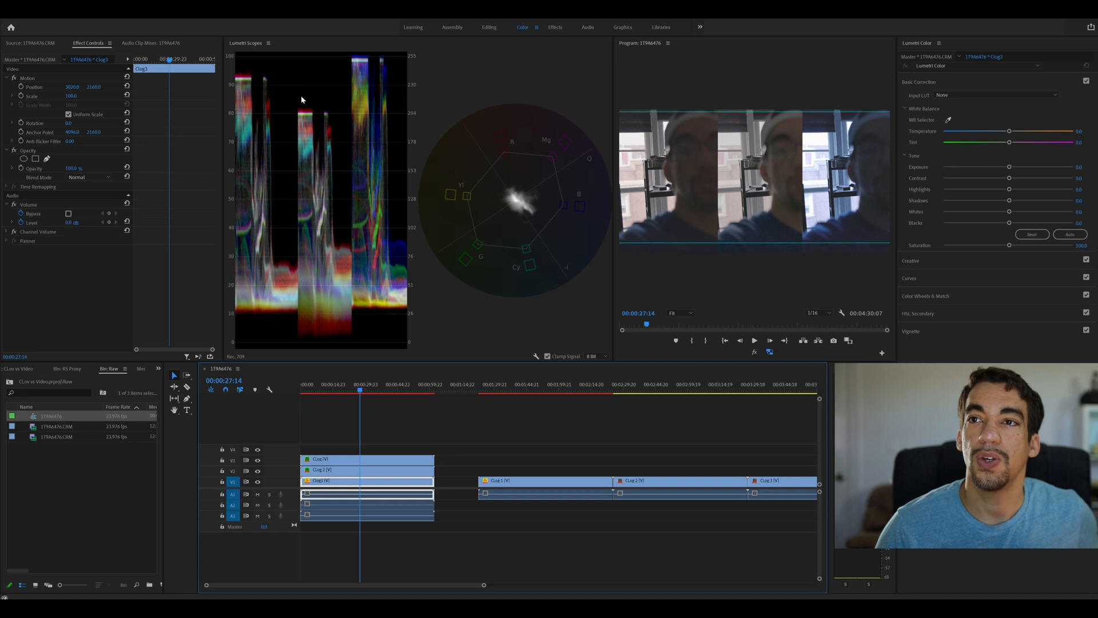
mouse_move(319, 245)
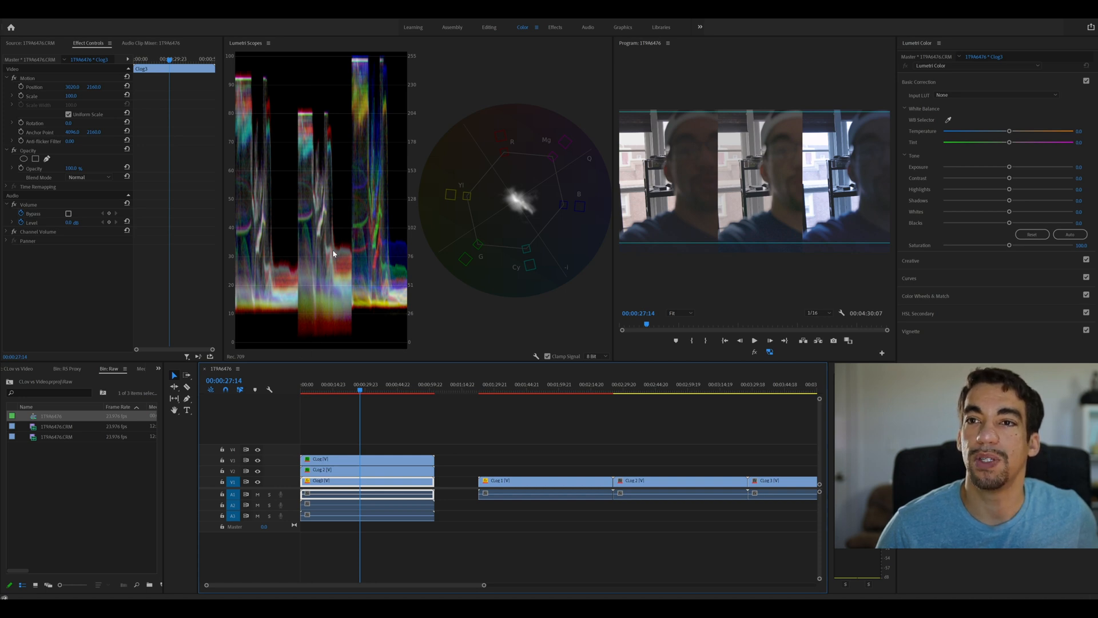
mouse_move(312, 271)
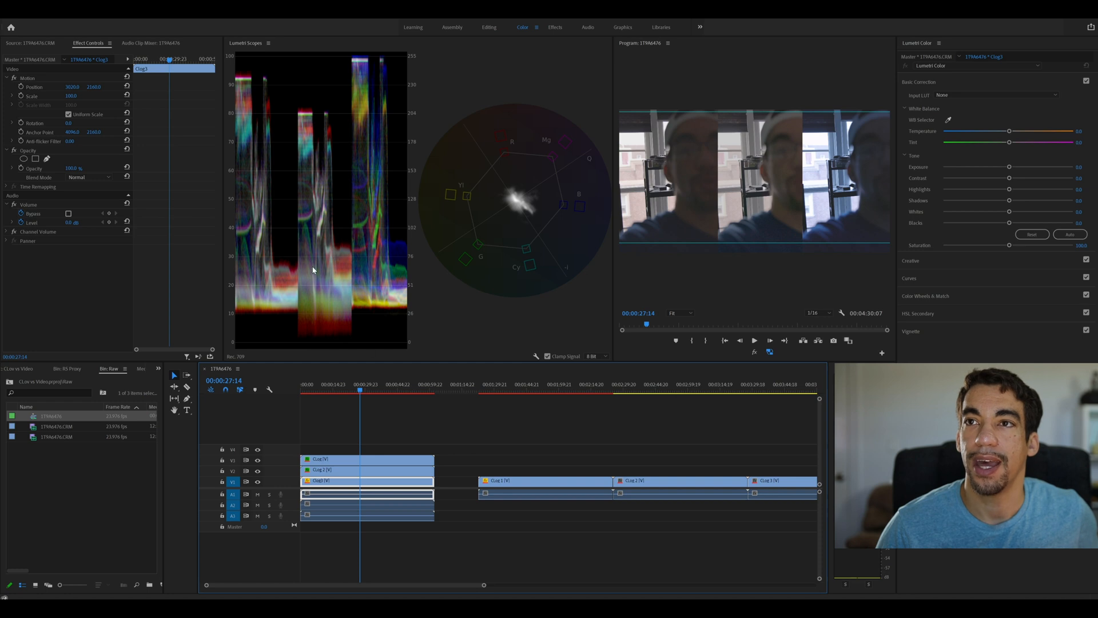
mouse_move(309, 115)
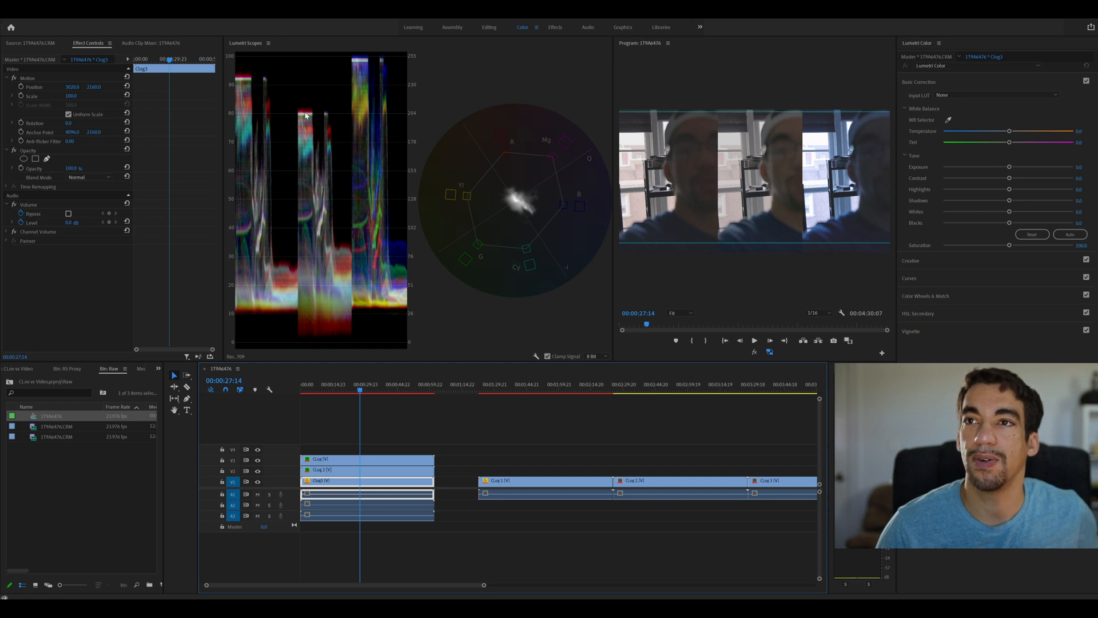
mouse_move(312, 133)
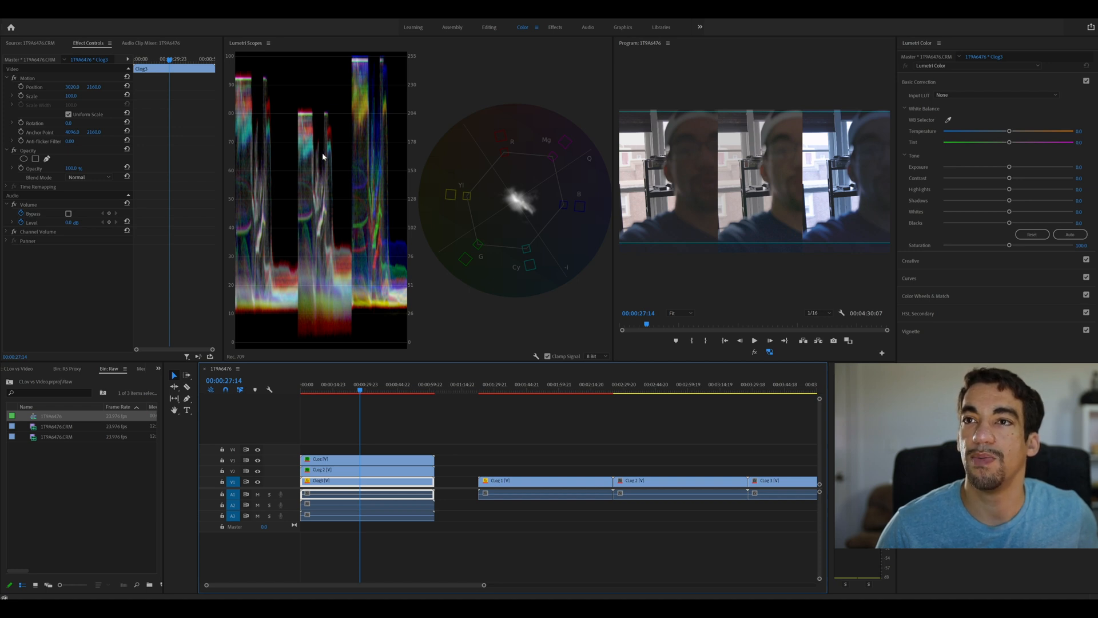
mouse_move(315, 145)
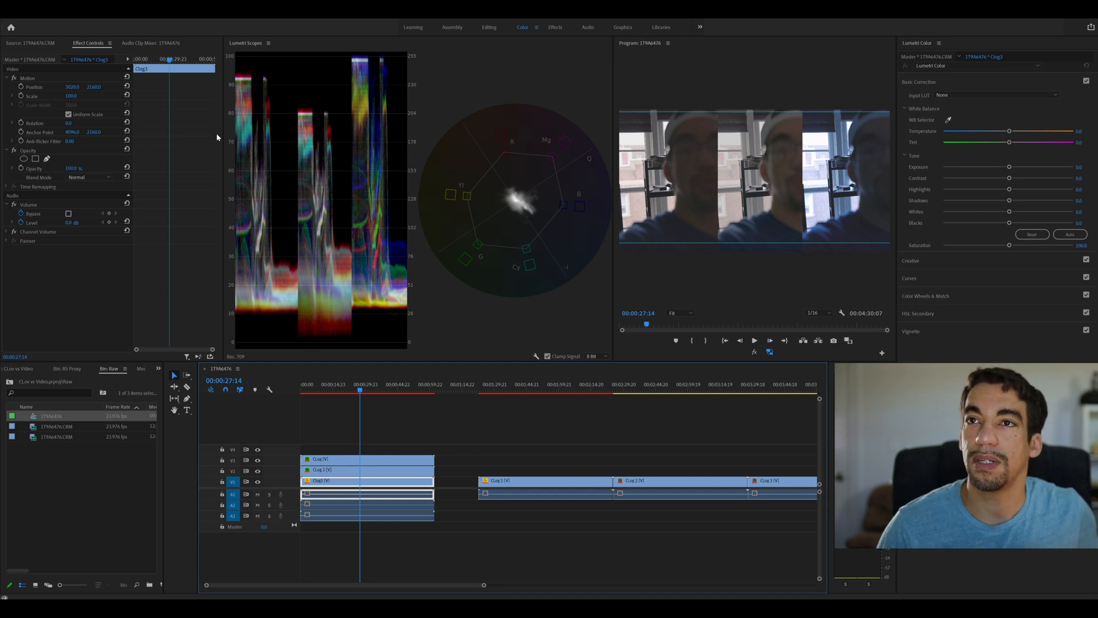
mouse_move(231, 85)
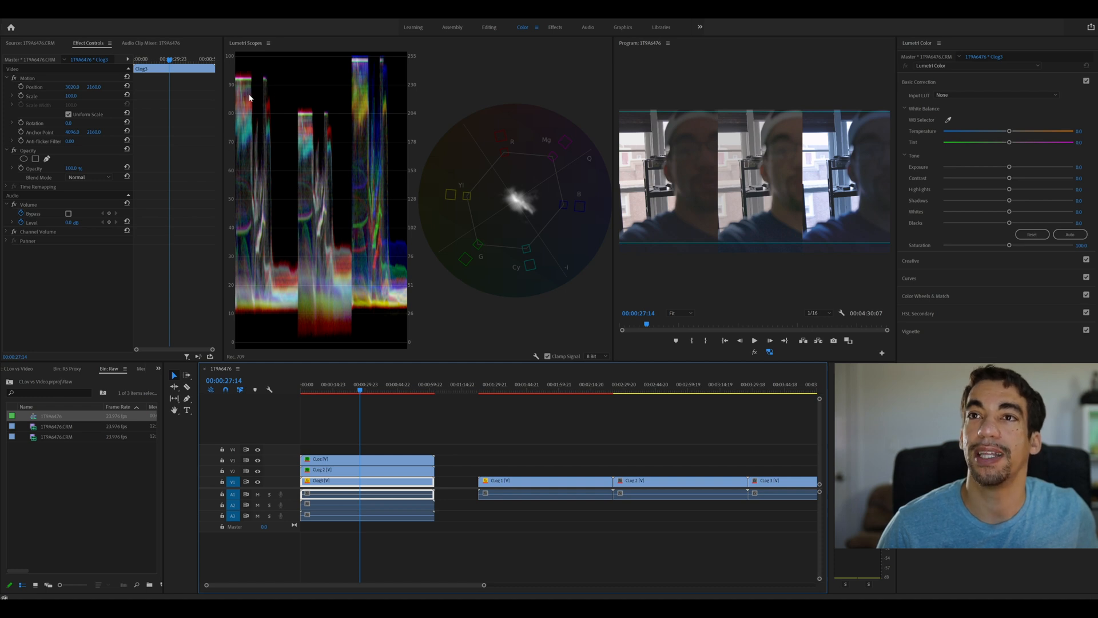
mouse_move(271, 312)
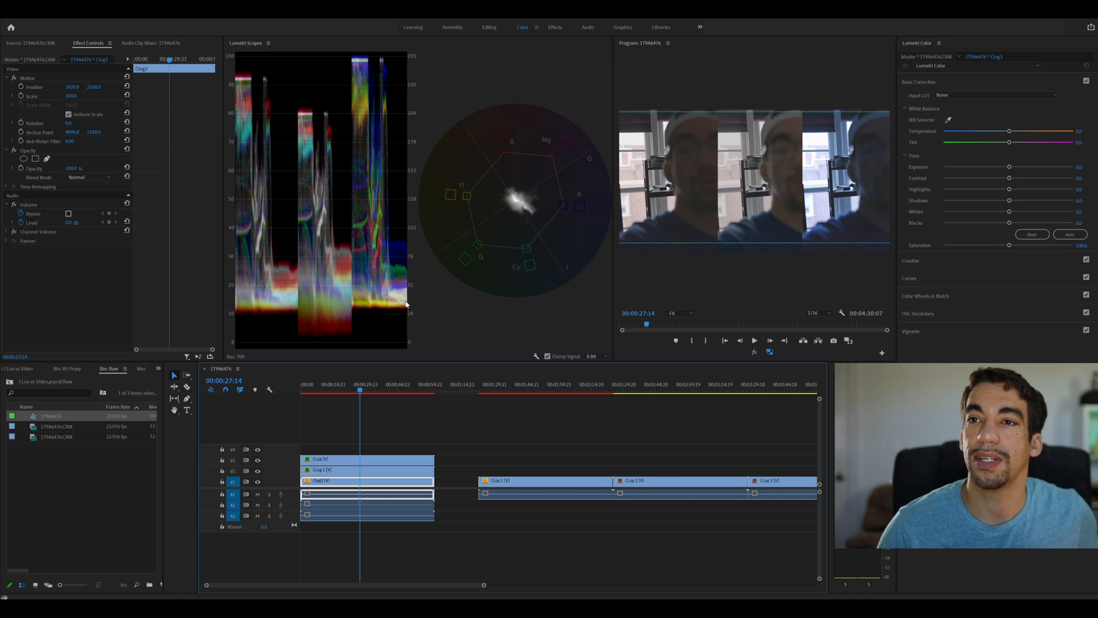
mouse_move(342, 306)
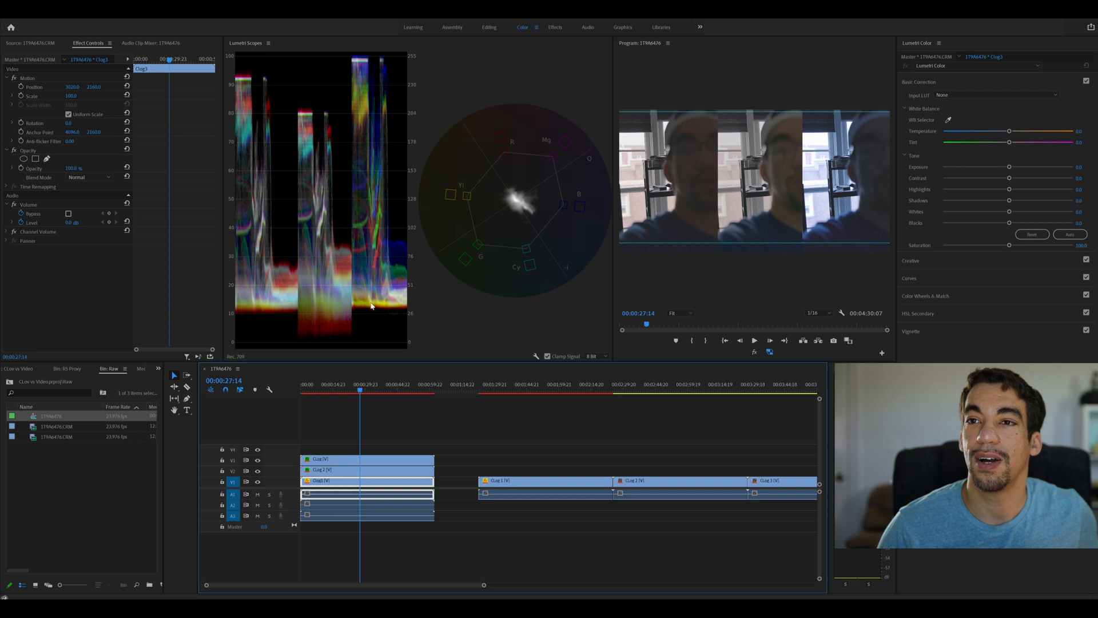
mouse_move(271, 299)
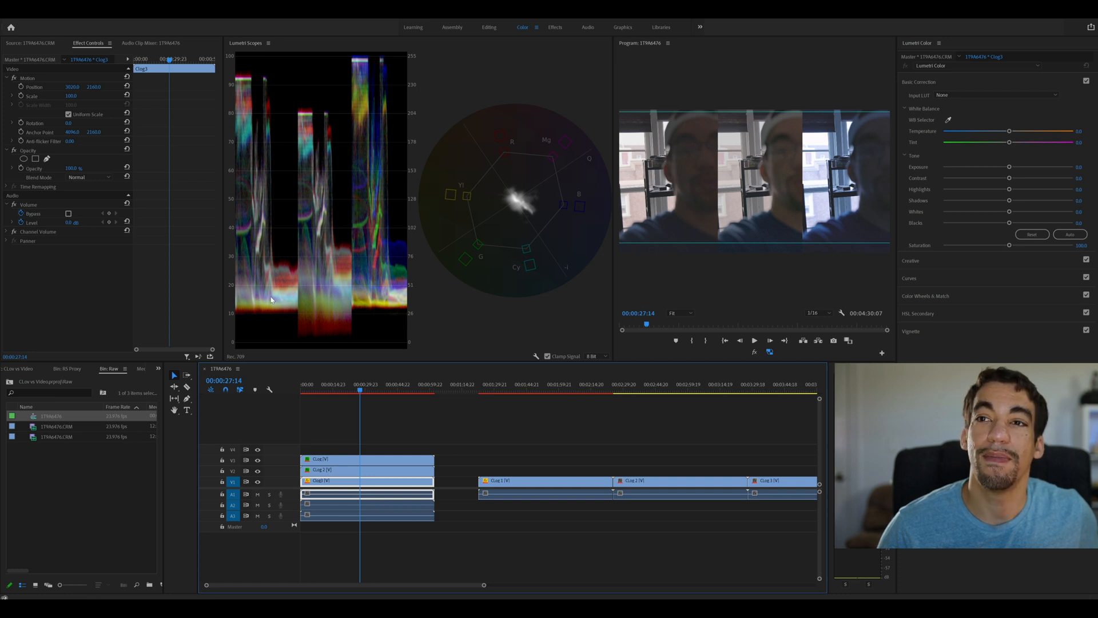
mouse_move(375, 278)
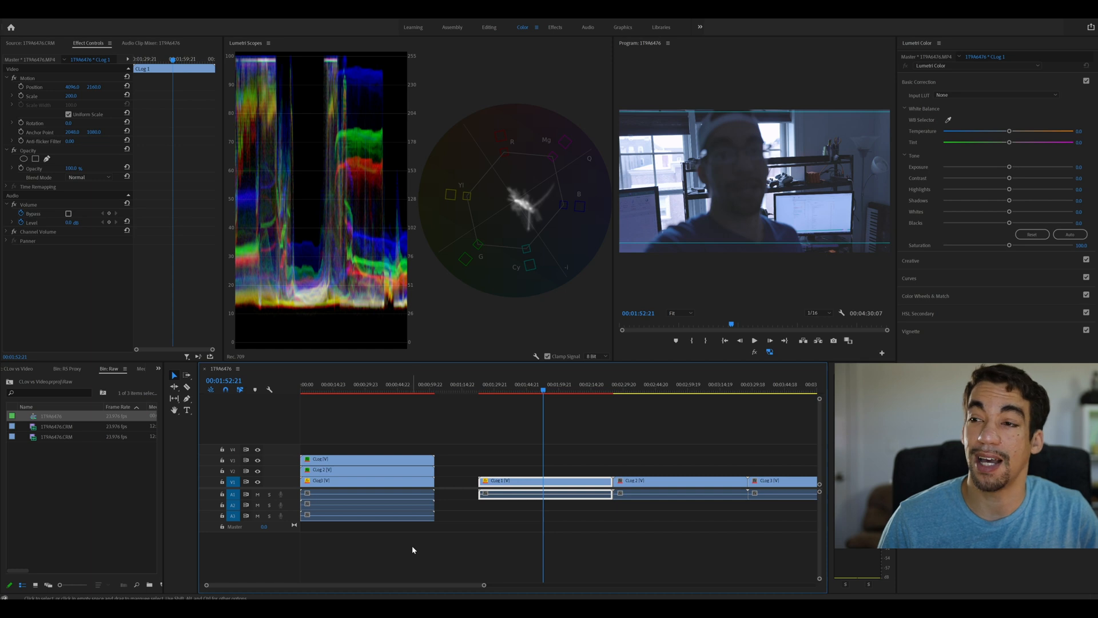
mouse_move(567, 441)
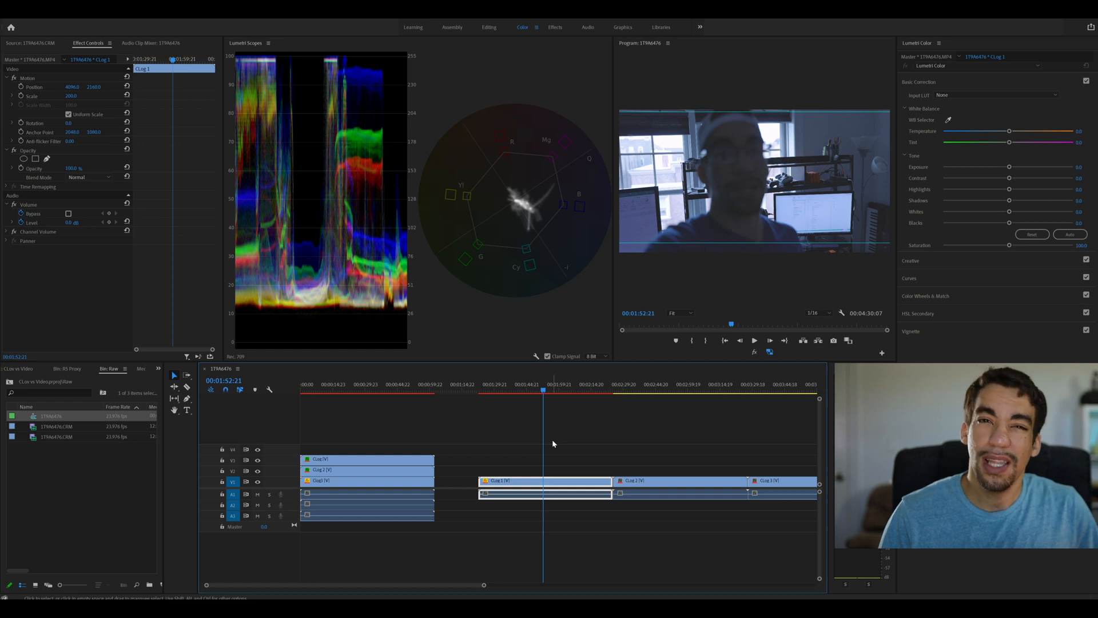
Place the playhead on the standalone C-Log 2 clip to show it in the monitor and scopes
left_click(680, 480)
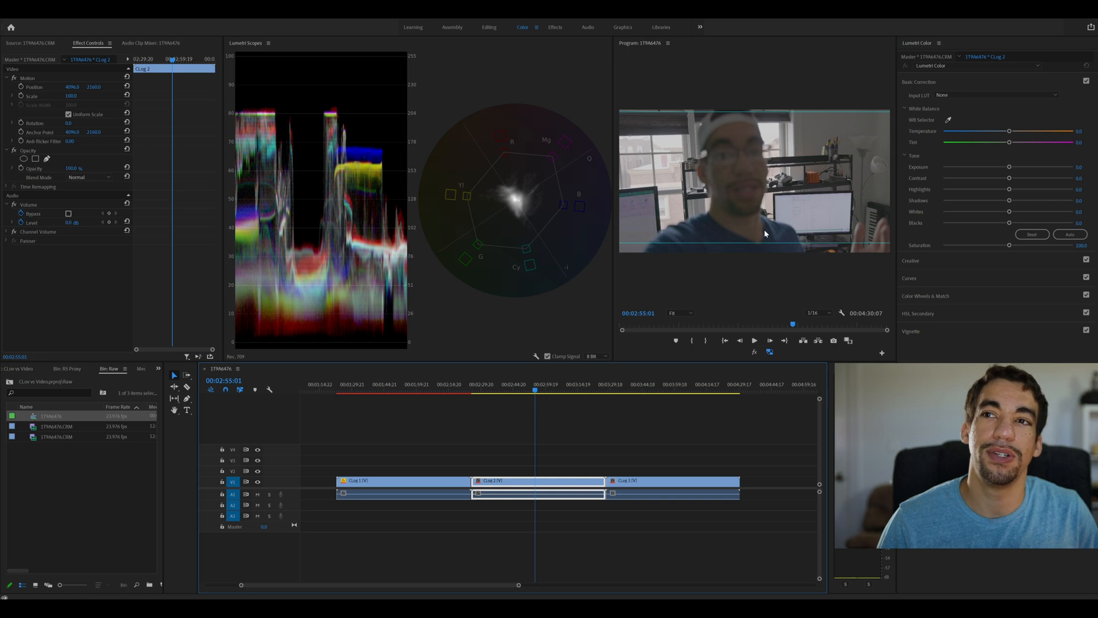
mouse_move(636, 288)
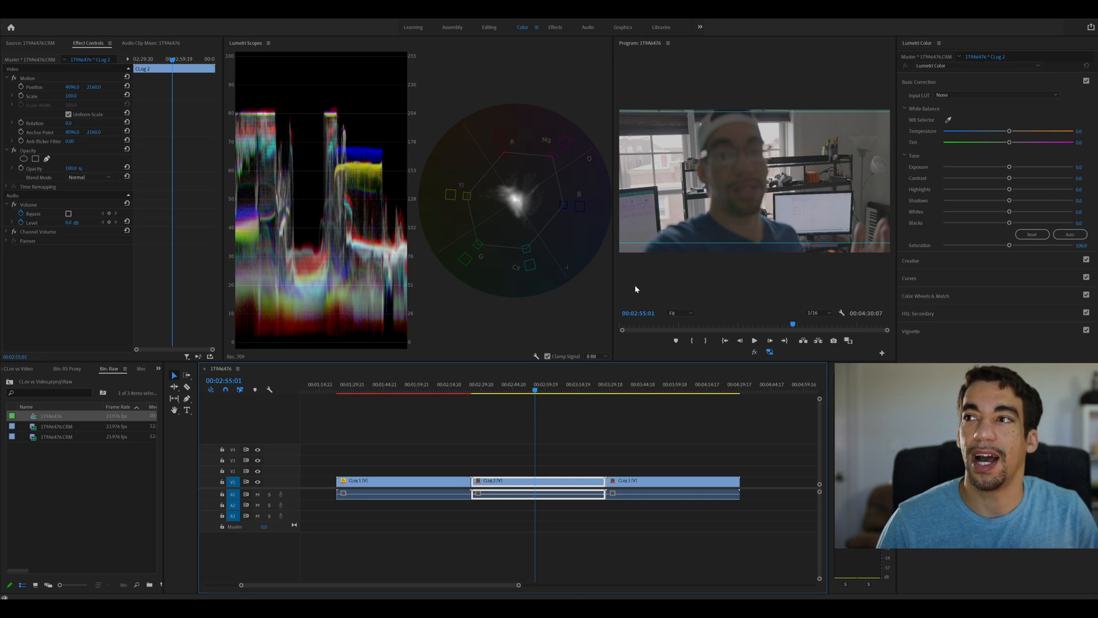
mouse_move(749, 236)
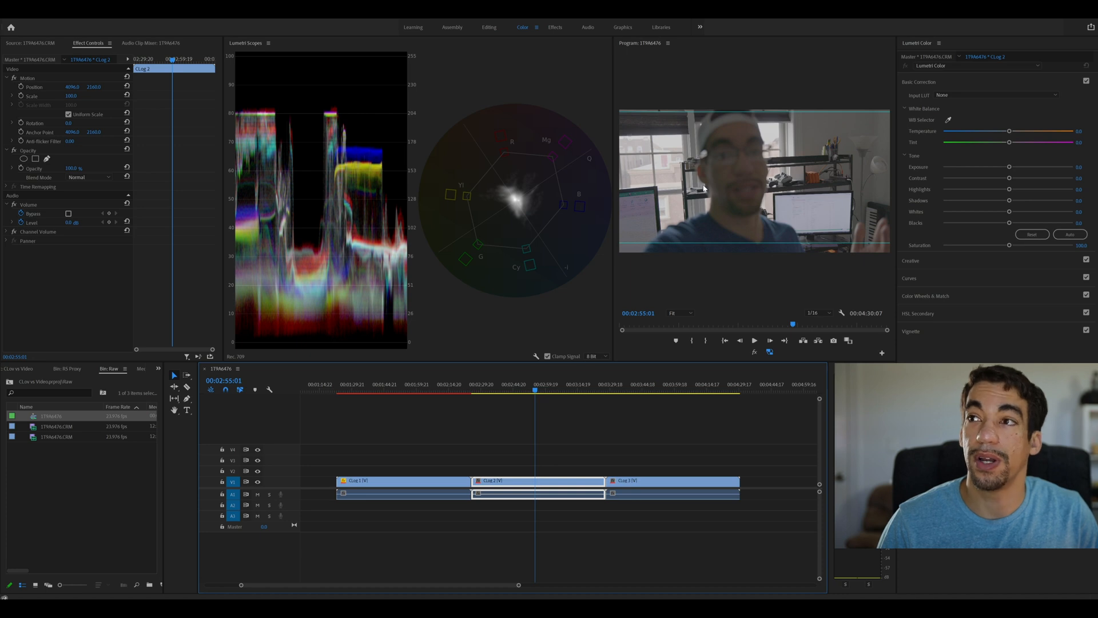
mouse_move(647, 209)
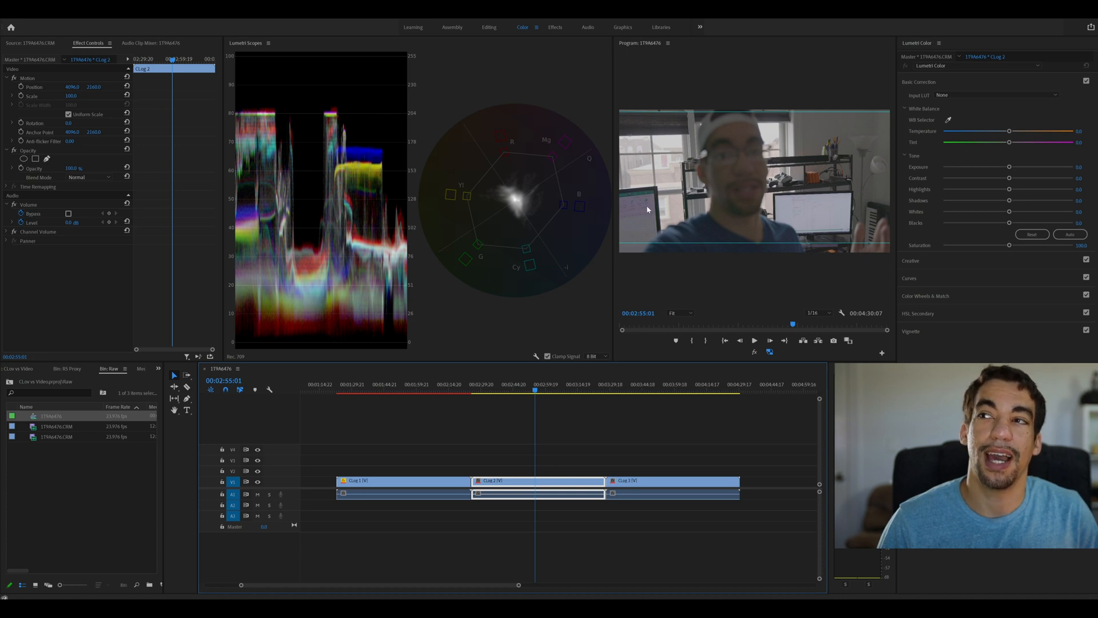
mouse_move(677, 226)
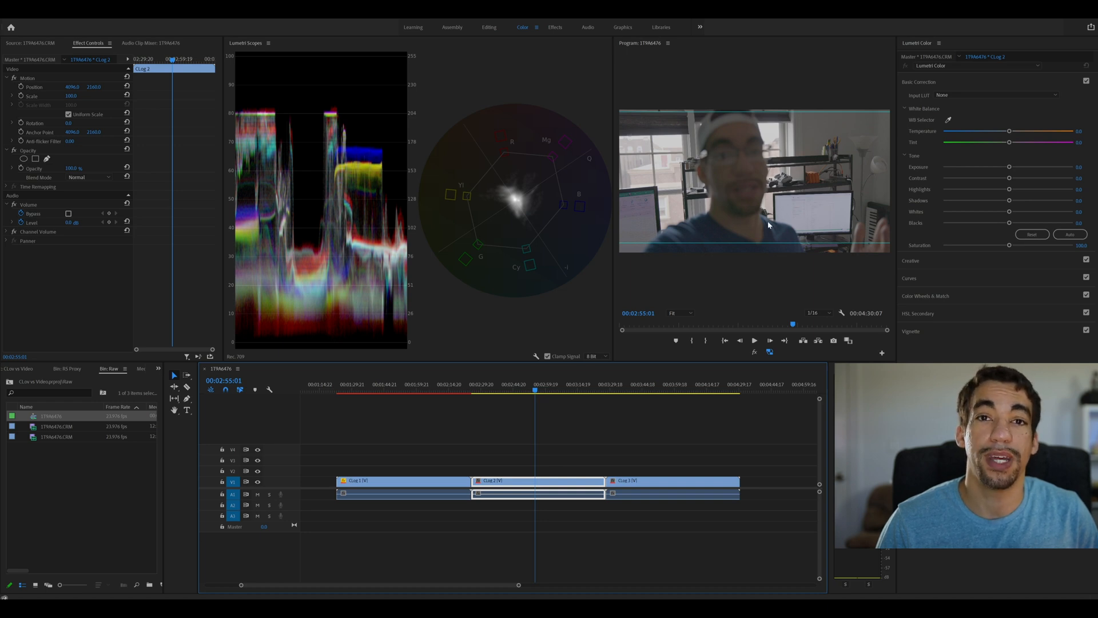
mouse_move(739, 203)
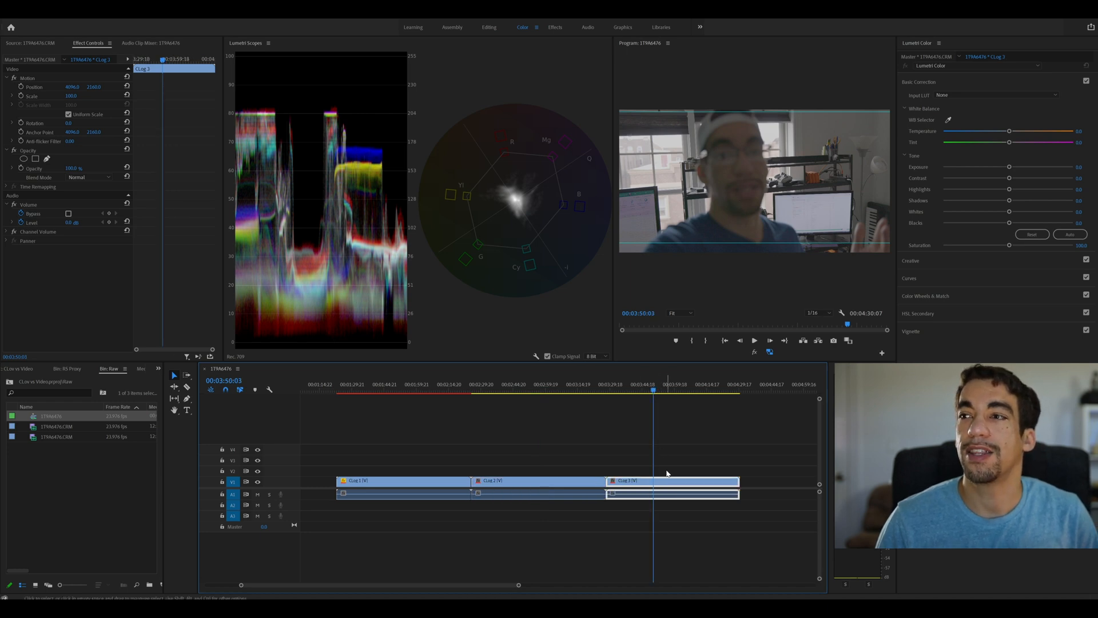
mouse_move(659, 494)
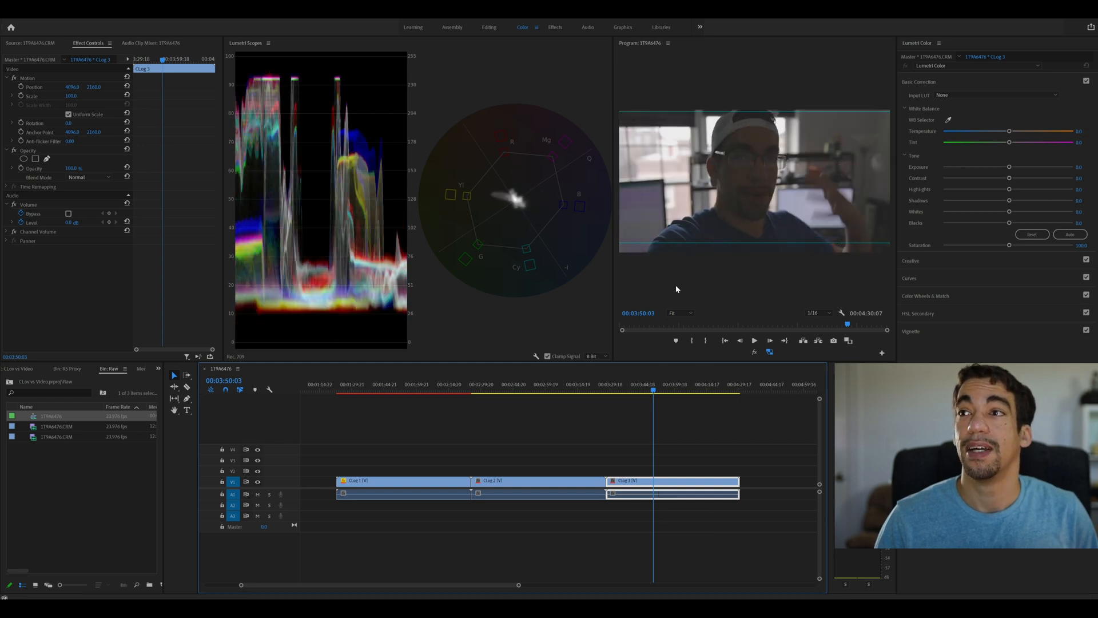
mouse_move(786, 224)
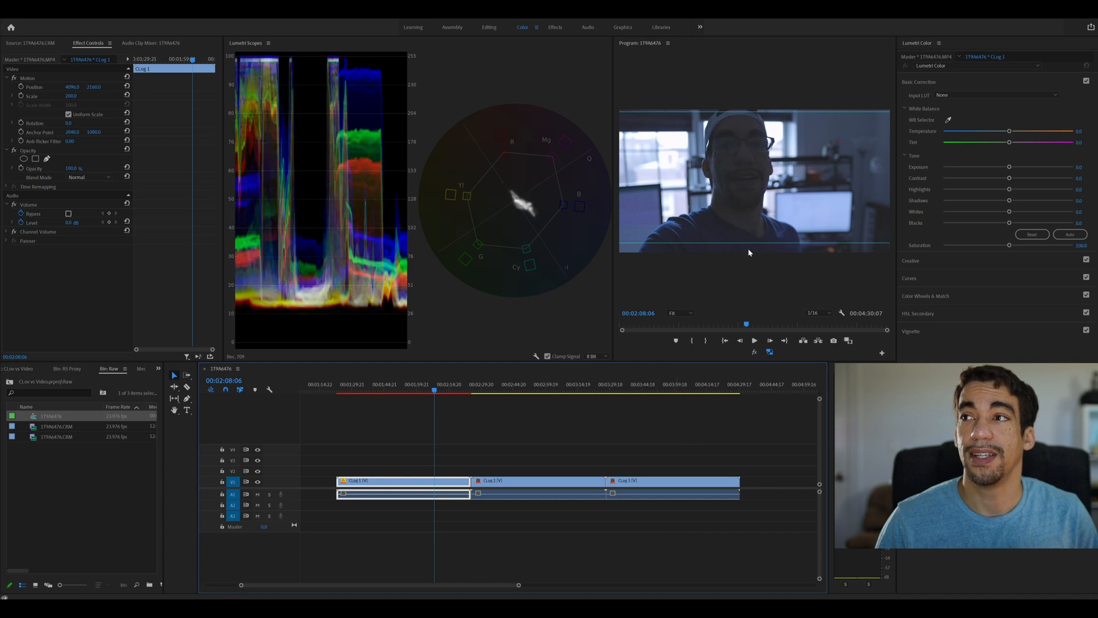
mouse_move(737, 217)
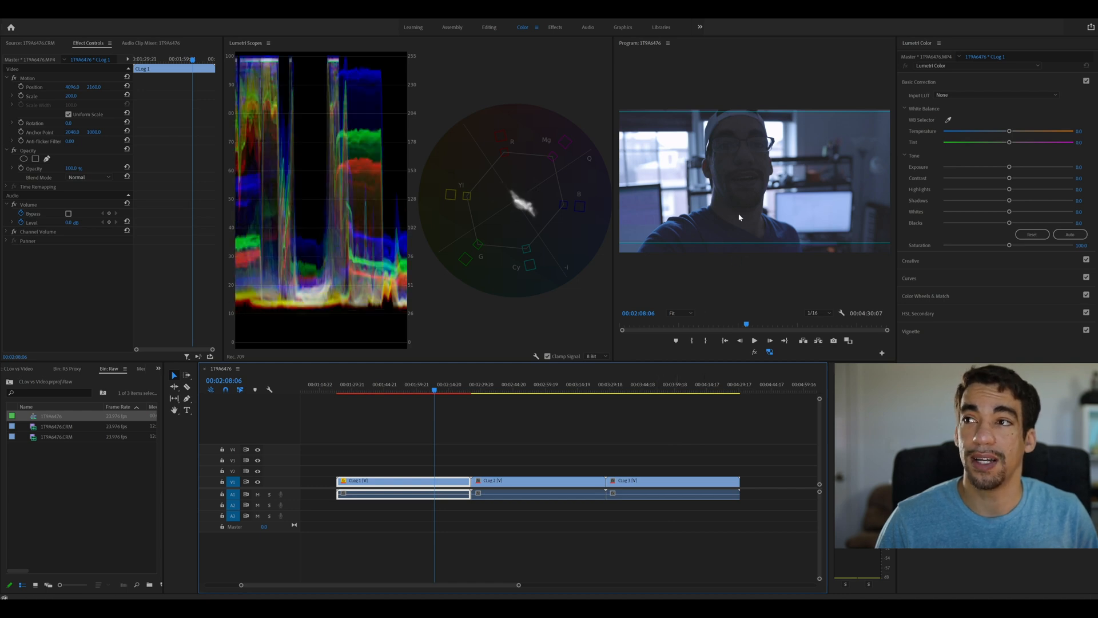